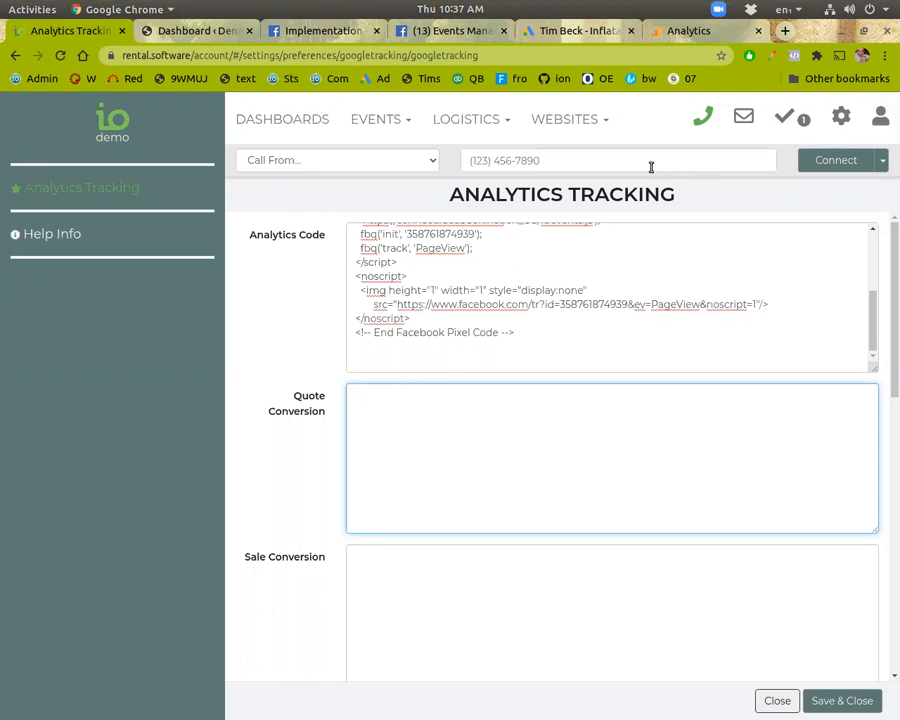
mouse_move(286, 196)
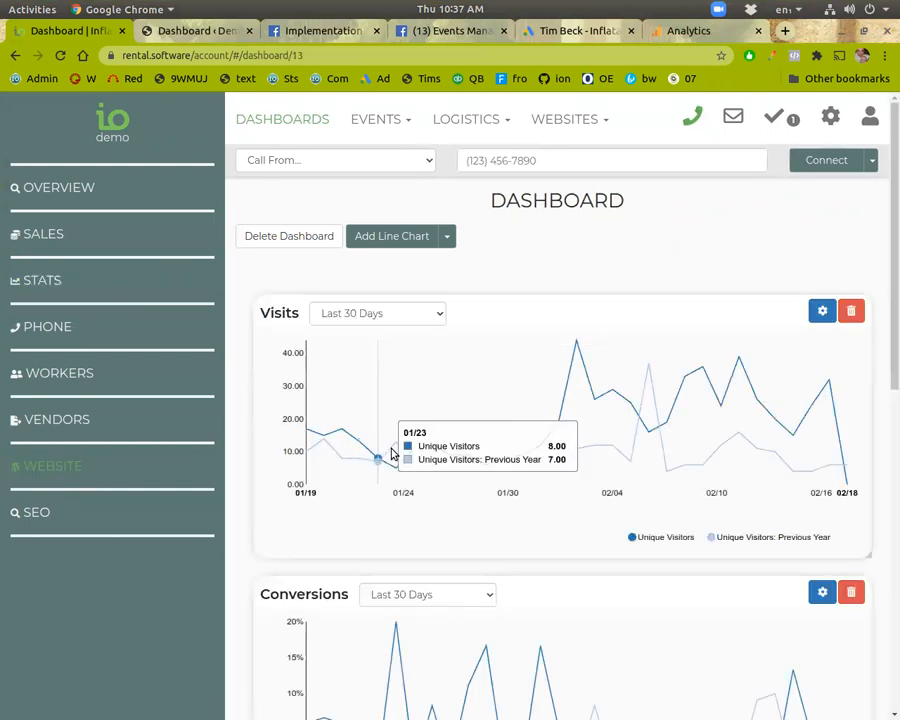
Scroll through the Visits, Conversions and Website Funnel reports, then review the Adwords/Facebook stats rows
scroll(down, 3)
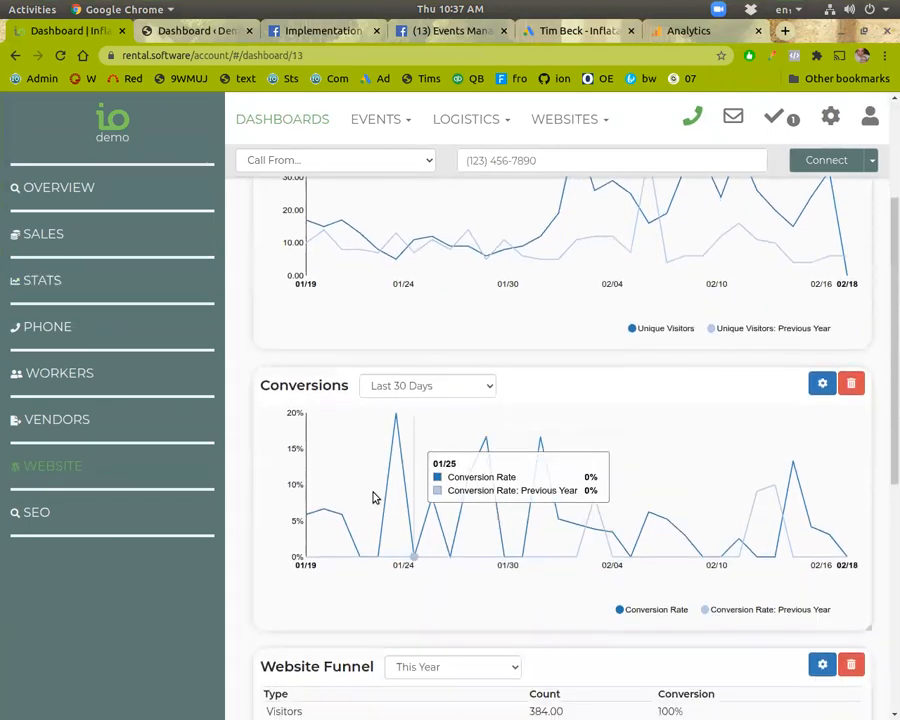
scroll(down, 3)
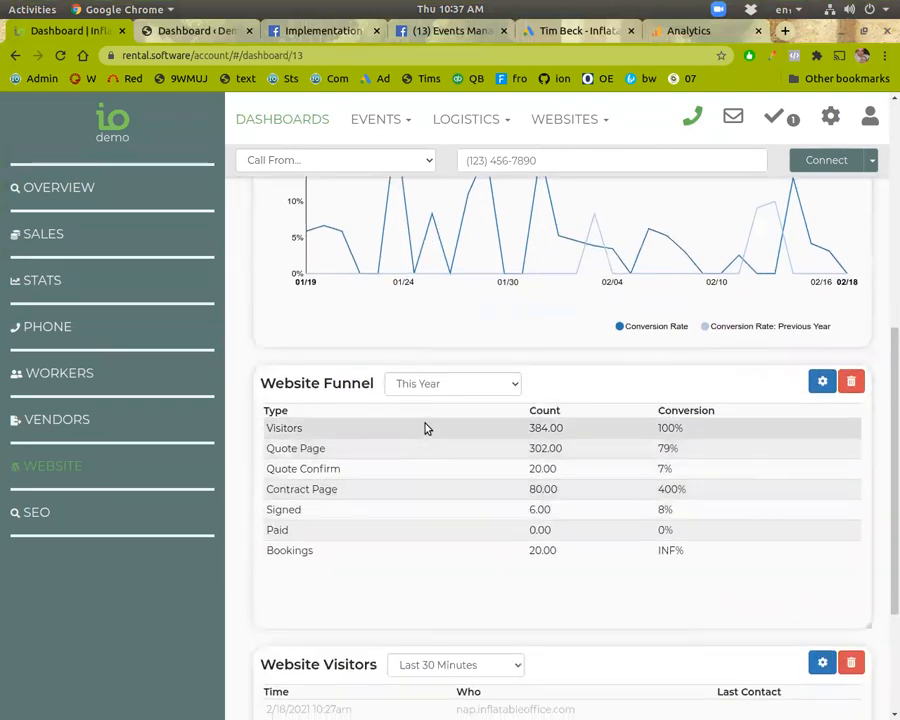
scroll(down, 3)
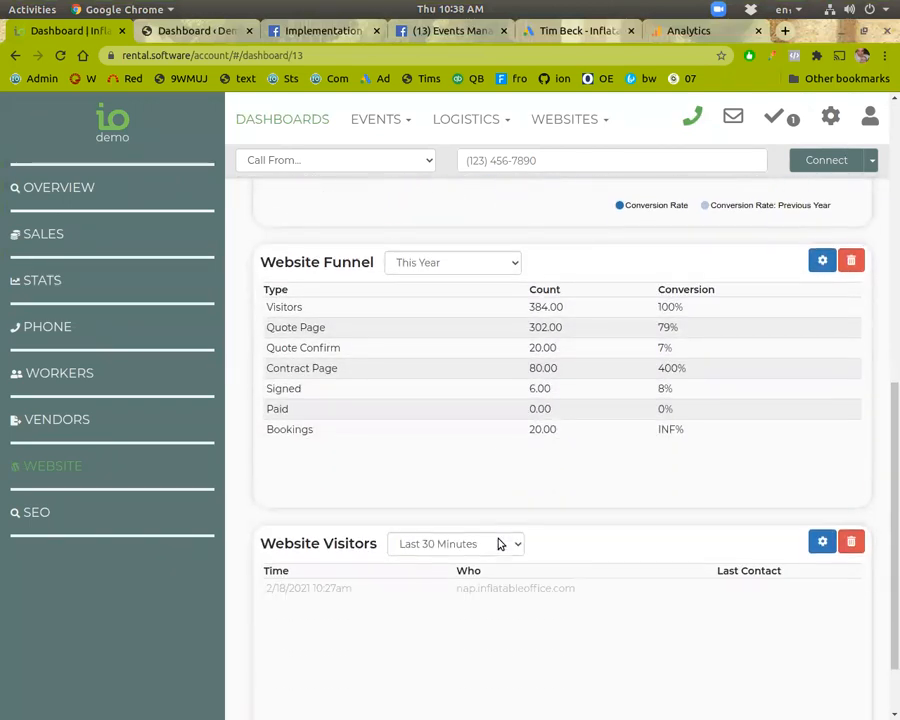
scroll(down, 3)
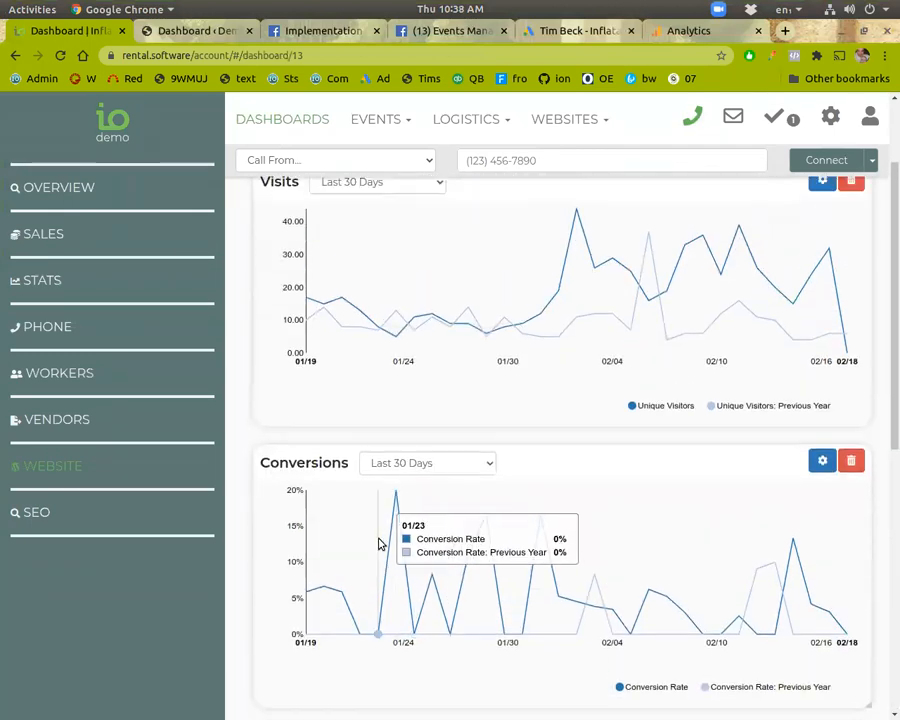
scroll(up, 3)
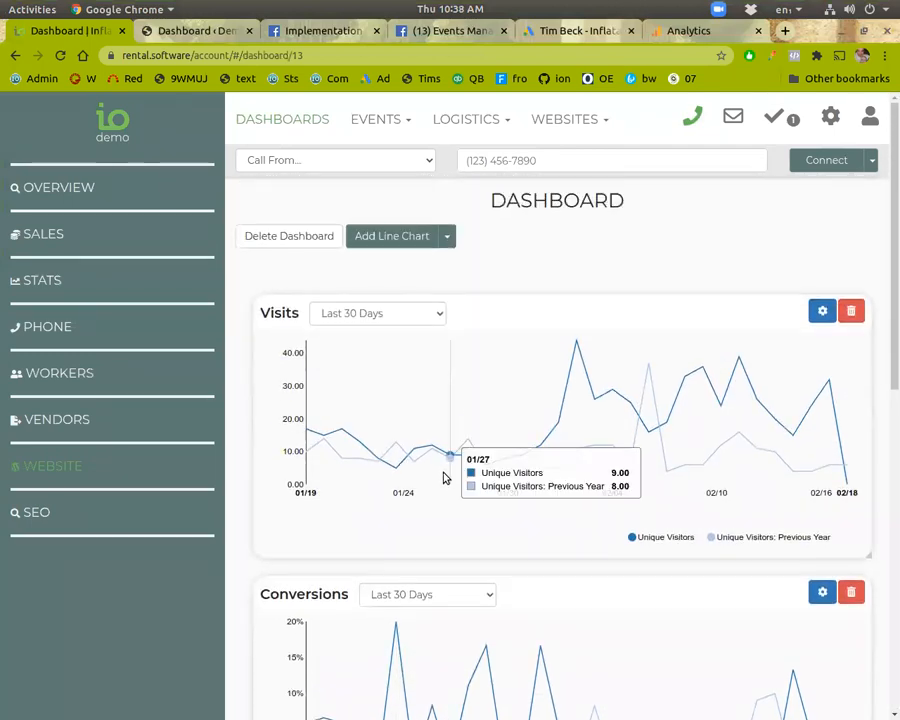
mouse_move(360, 396)
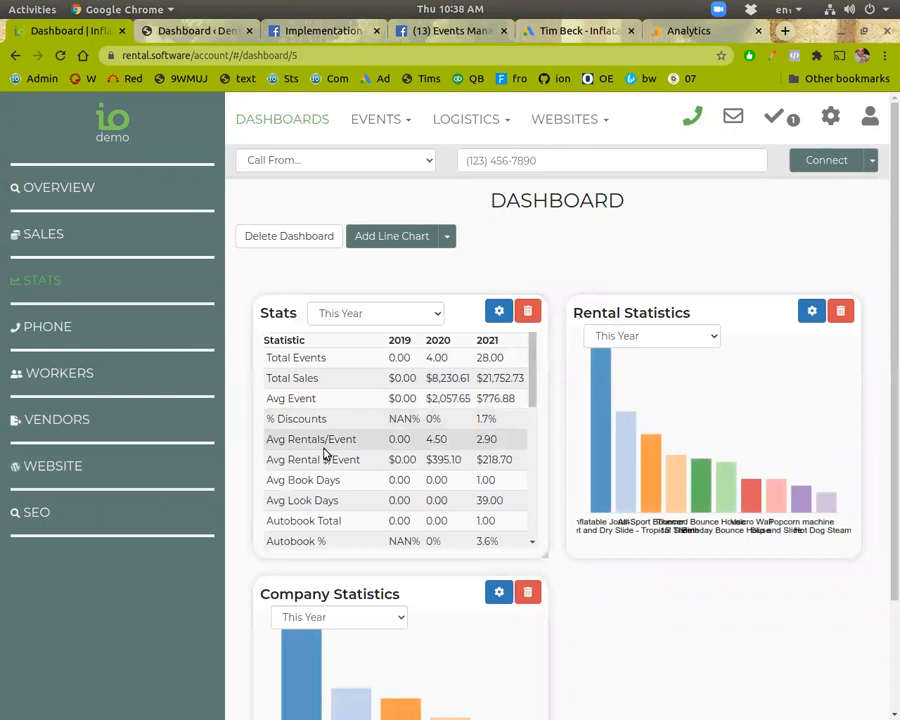
scroll(down, 3)
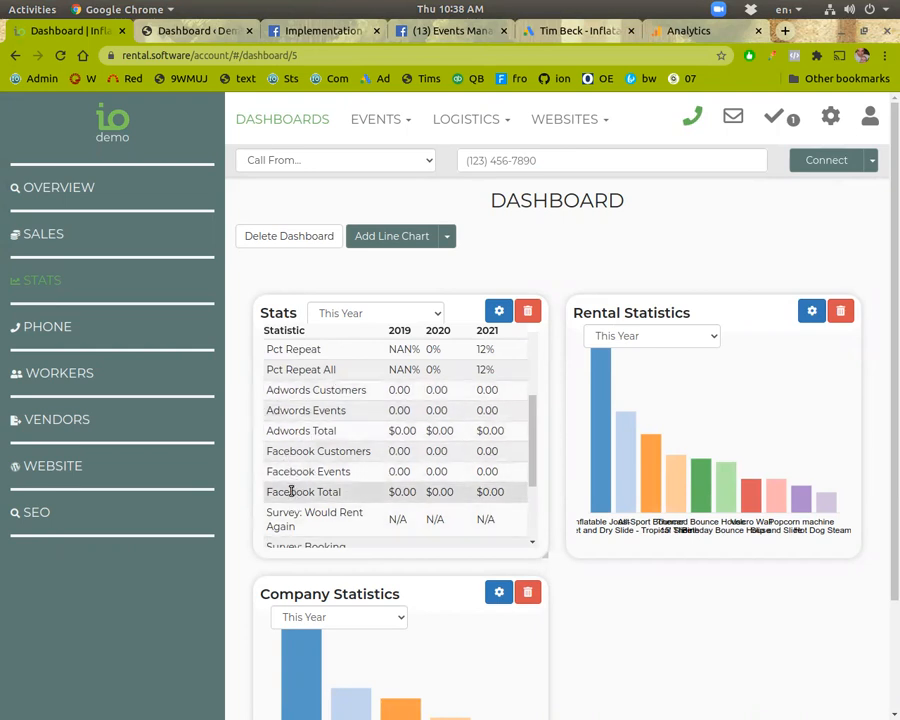
mouse_move(292, 420)
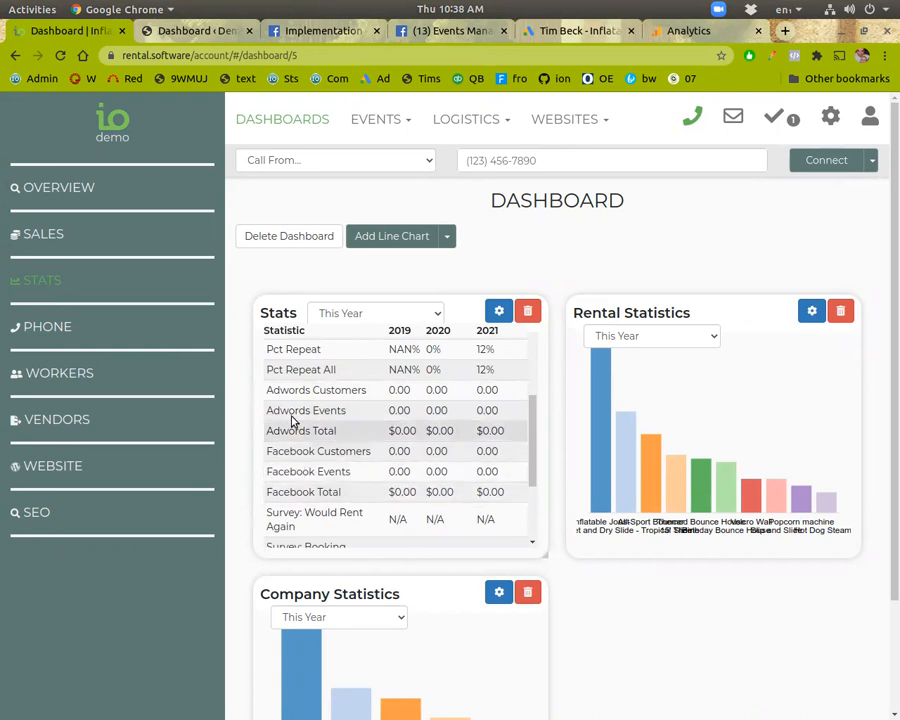
mouse_move(296, 448)
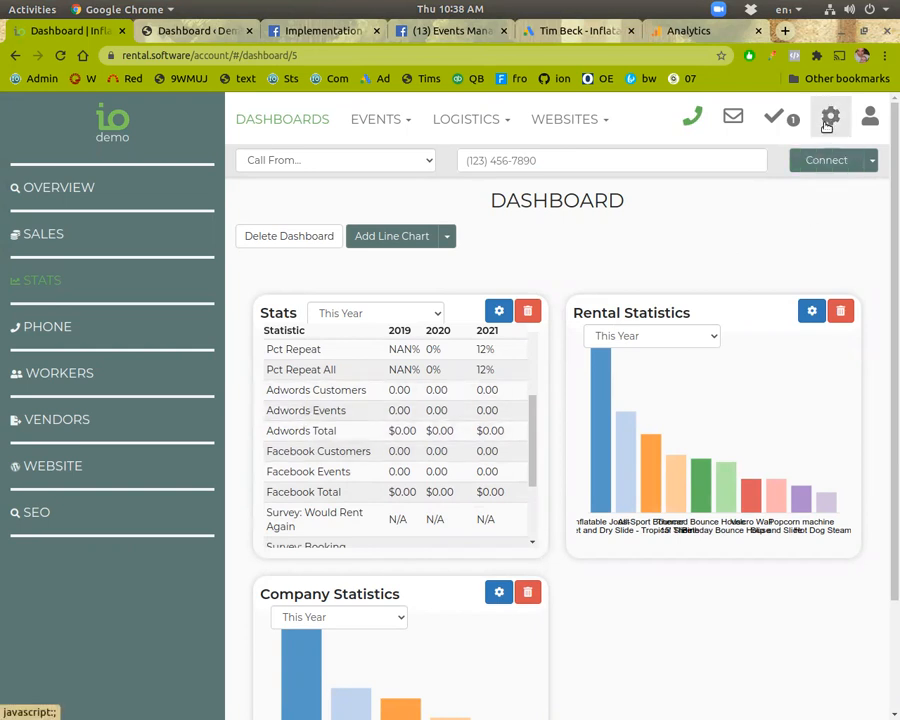
Reopen the Analytics Tracking settings from the settings gear
click(832, 116)
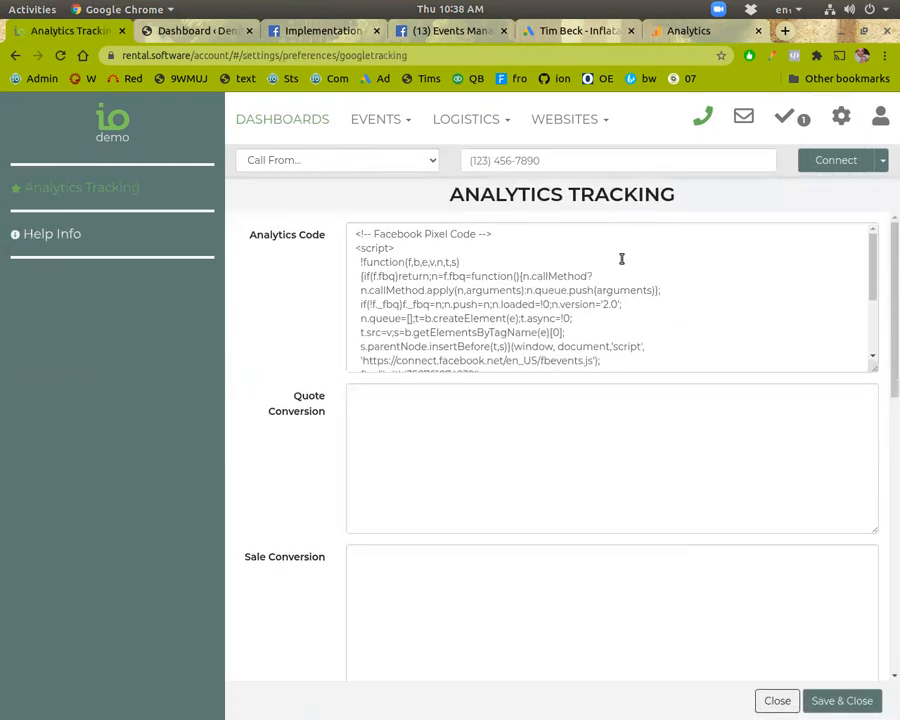
mouse_move(408, 304)
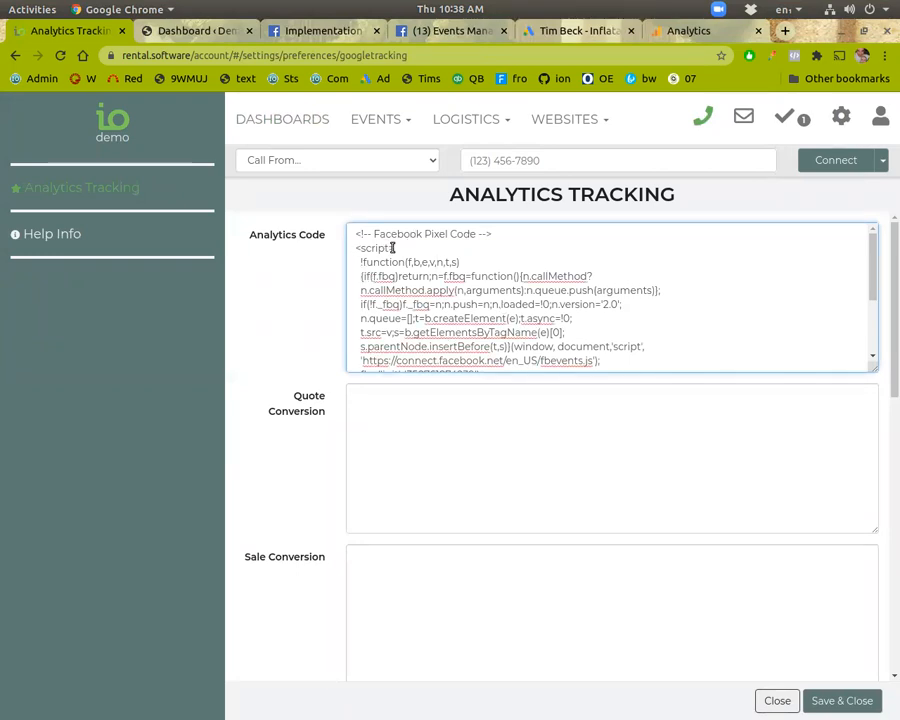
mouse_move(408, 262)
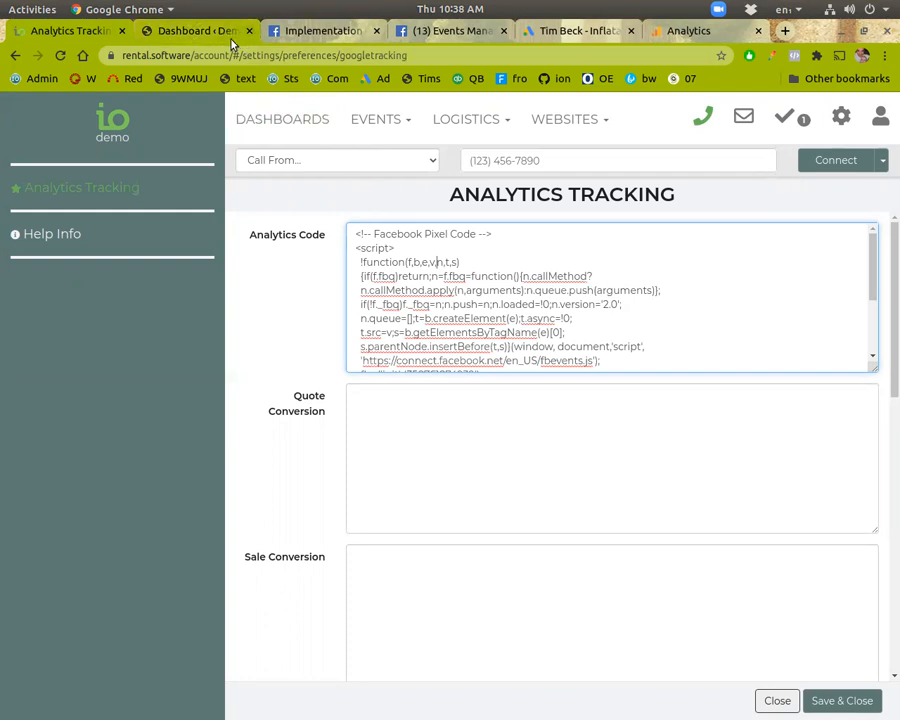
mouse_move(340, 36)
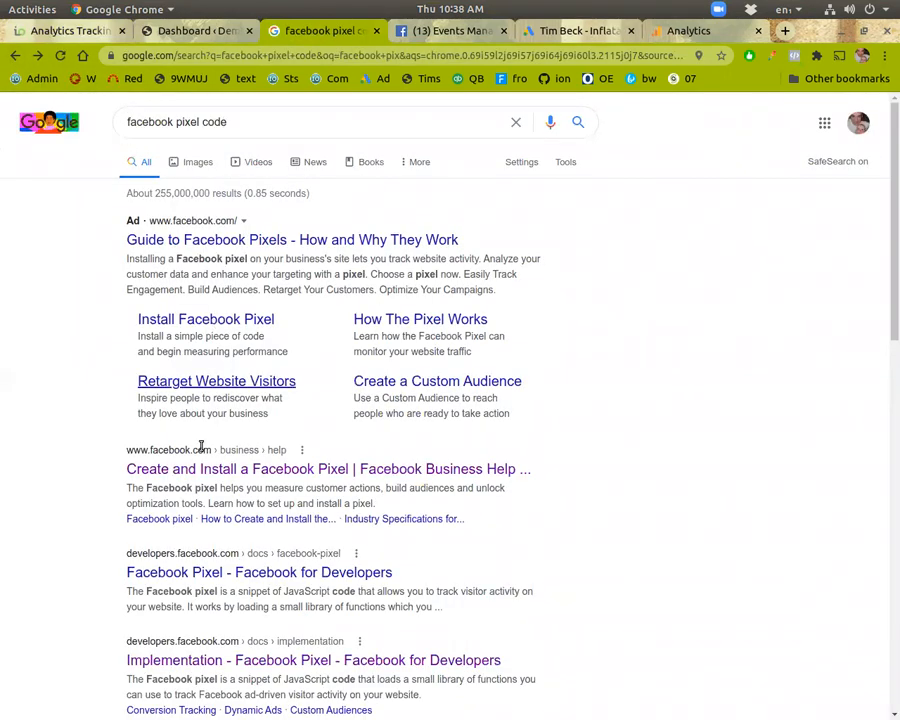
mouse_move(288, 672)
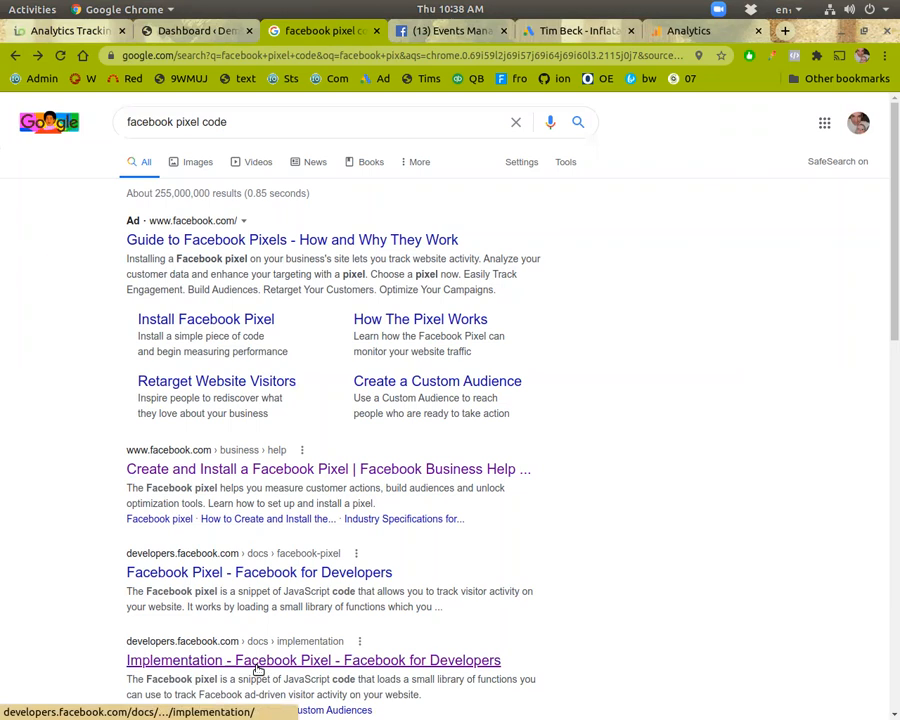
Copy the Facebook Pixel base code from the developer docs into the Analytics Code box
click(312, 660)
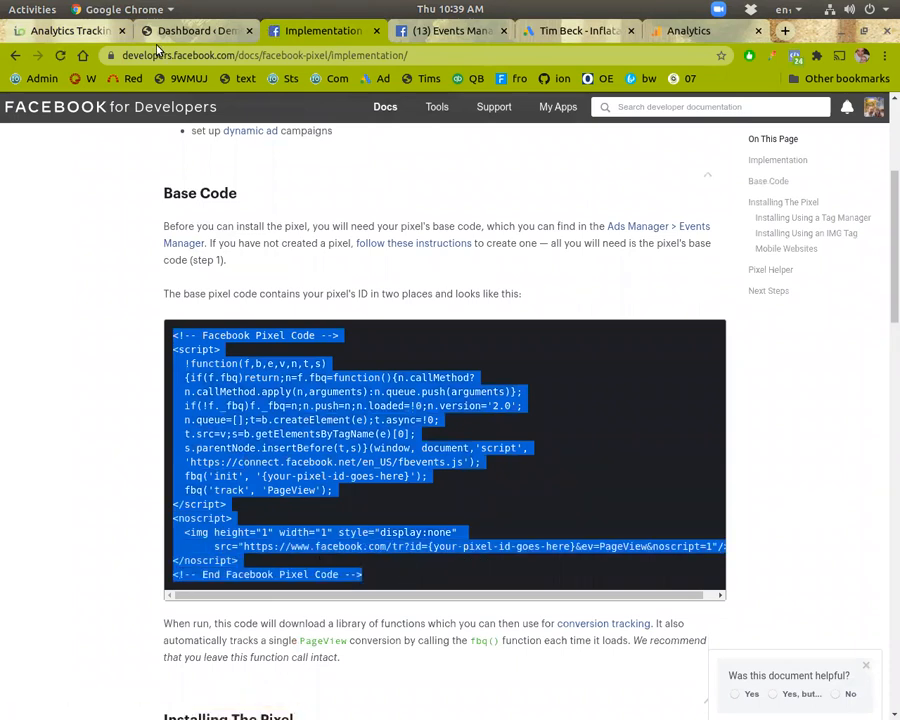
click(60, 32)
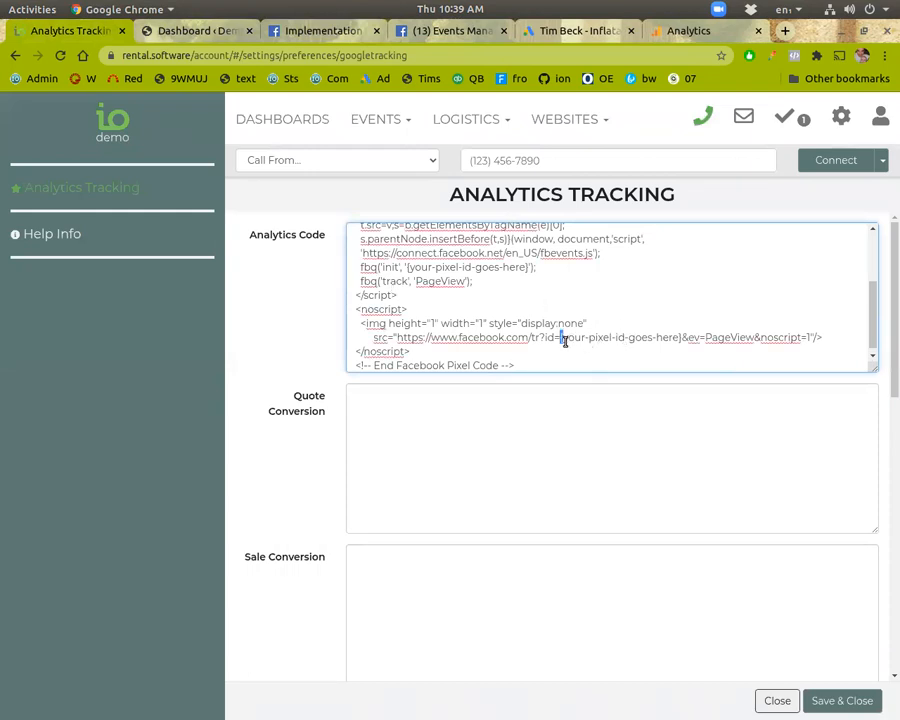
double_click(620, 336)
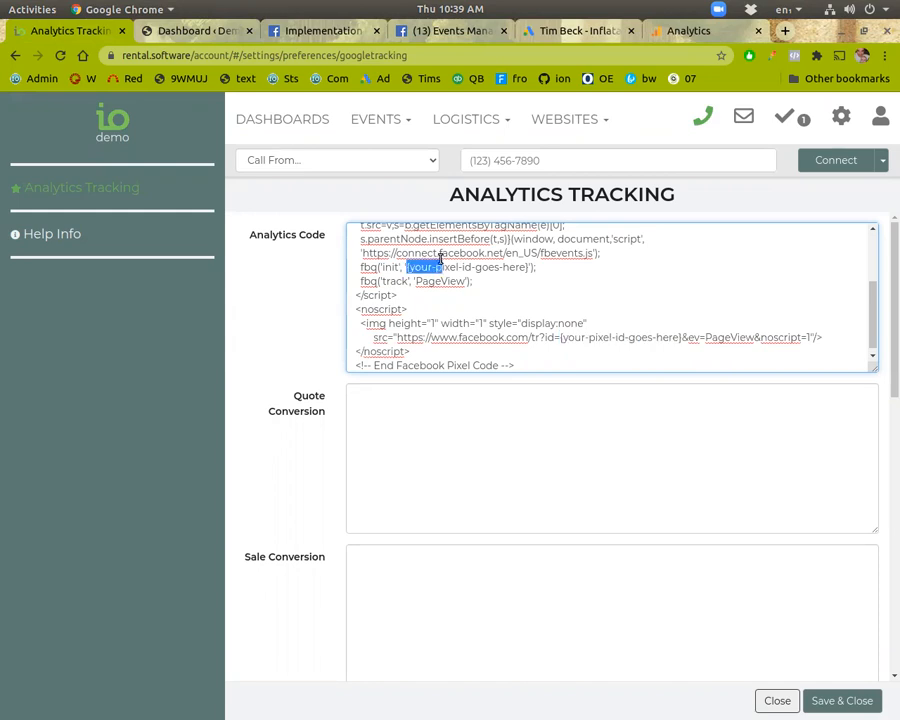
click(448, 30)
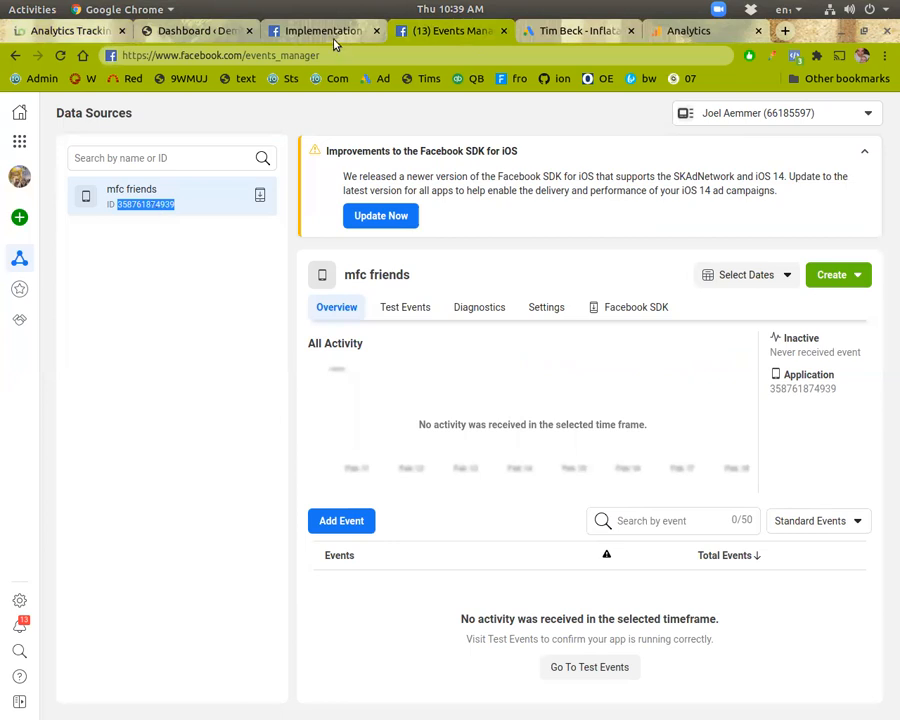
click(60, 30)
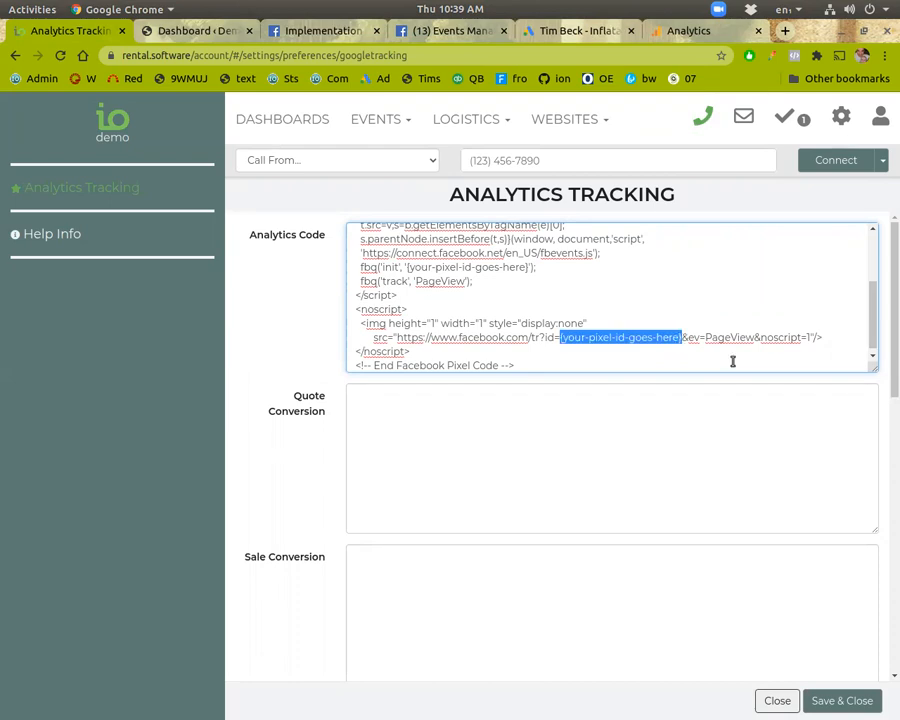
text(358761874939)
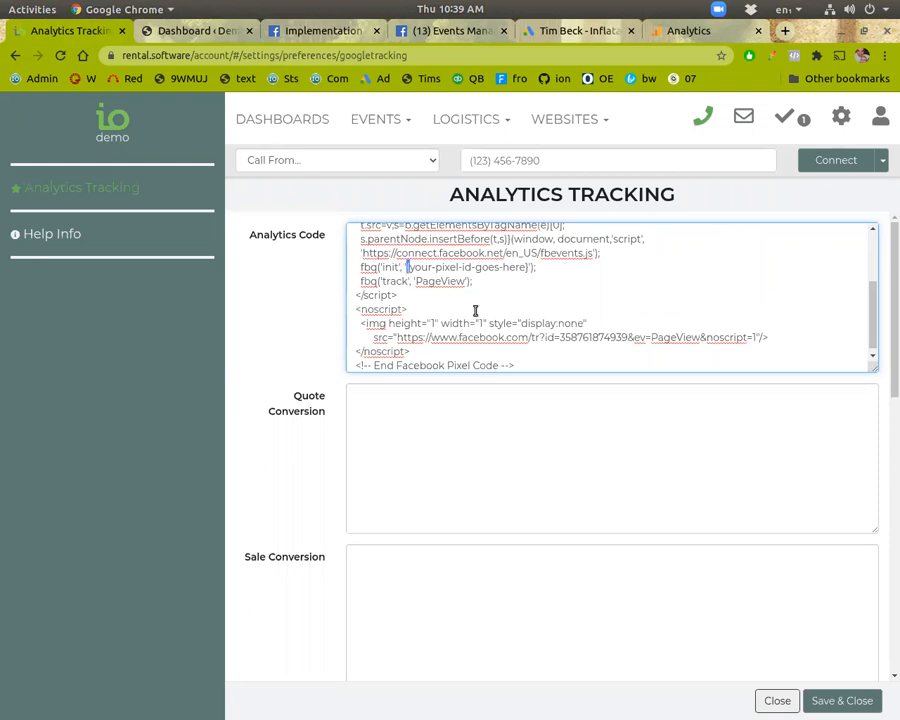
double_click(468, 268)
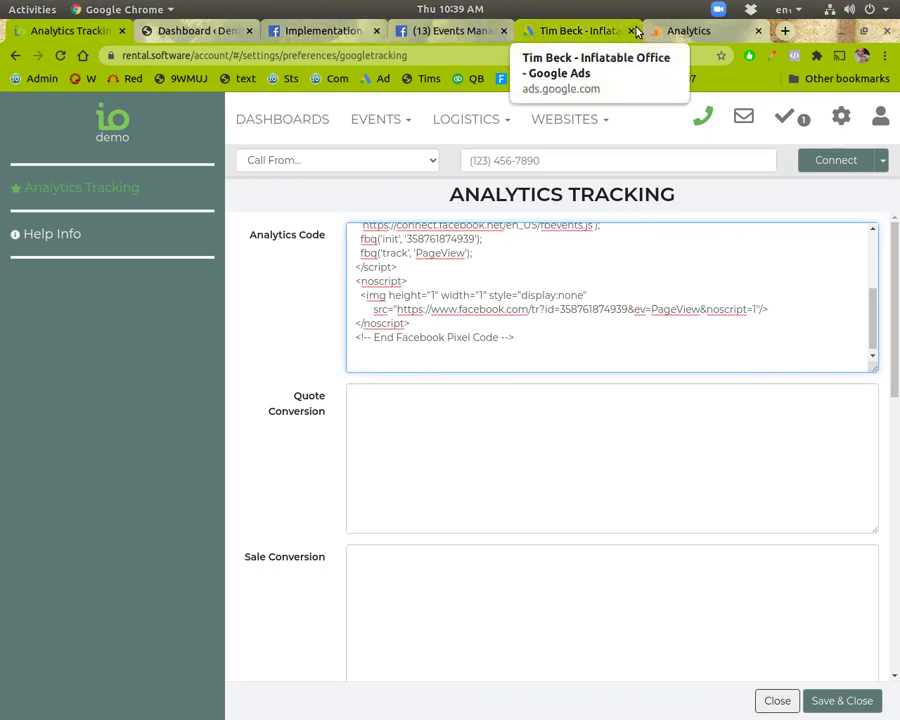
Copy the gtag.js snippet for UA-18433158-2 from Google Analytics admin tracking code details
click(704, 32)
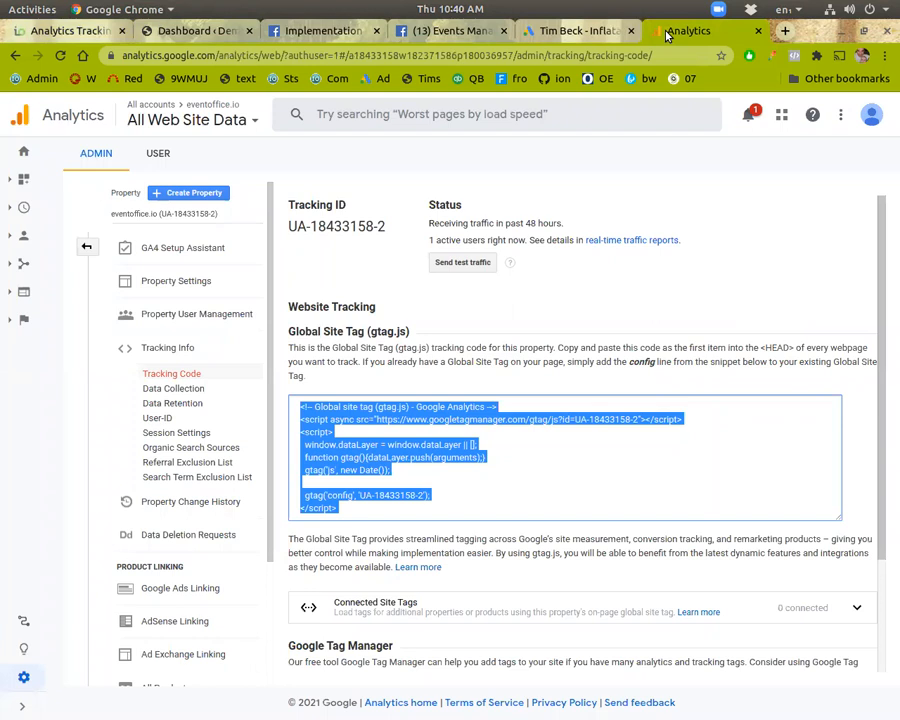
click(190, 32)
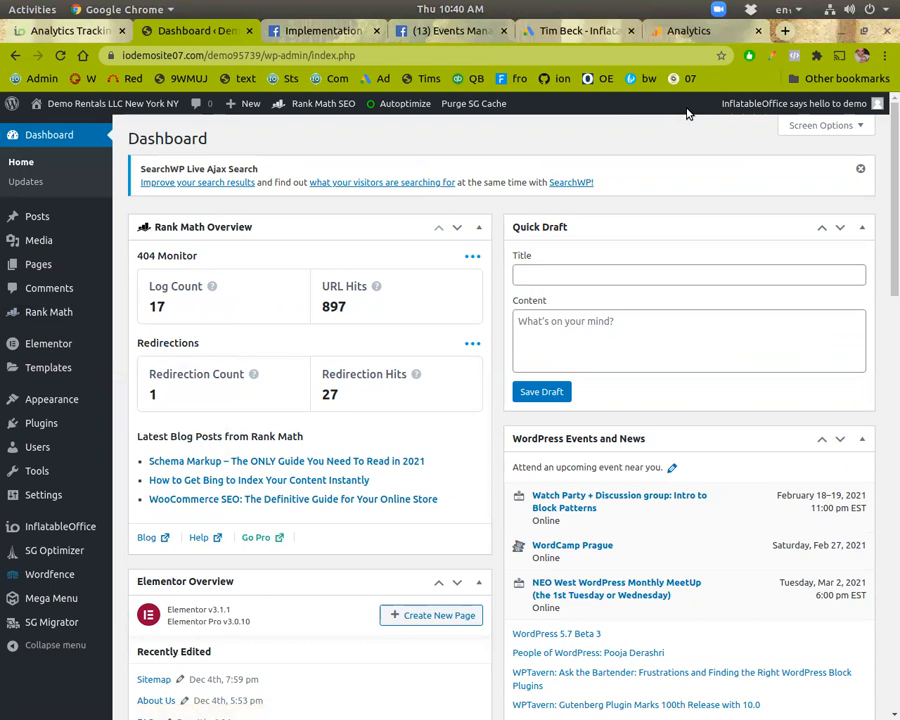
click(700, 32)
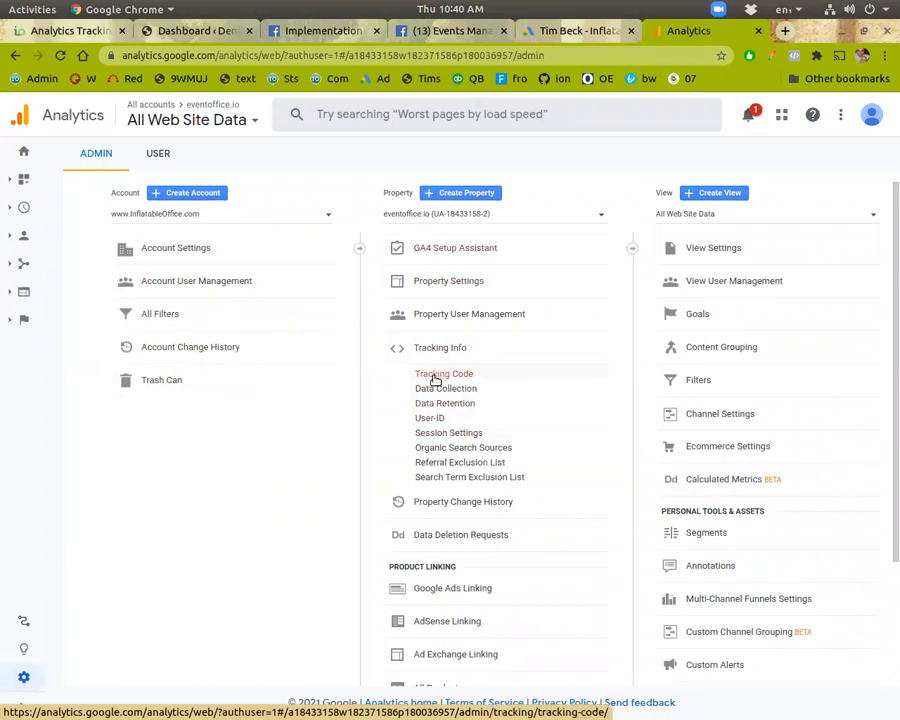
click(444, 374)
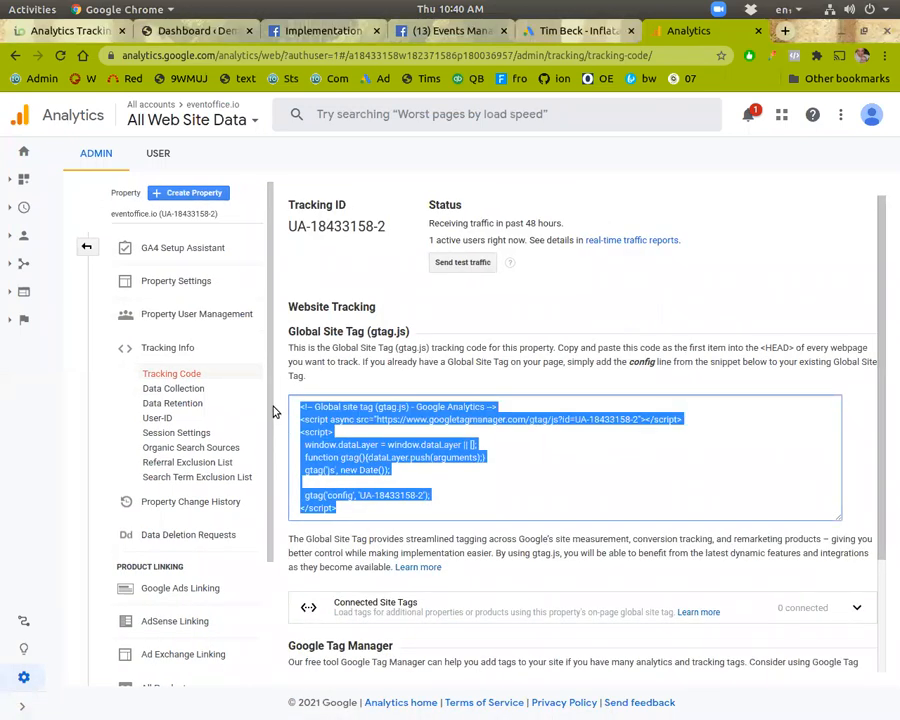
scroll(down, 3)
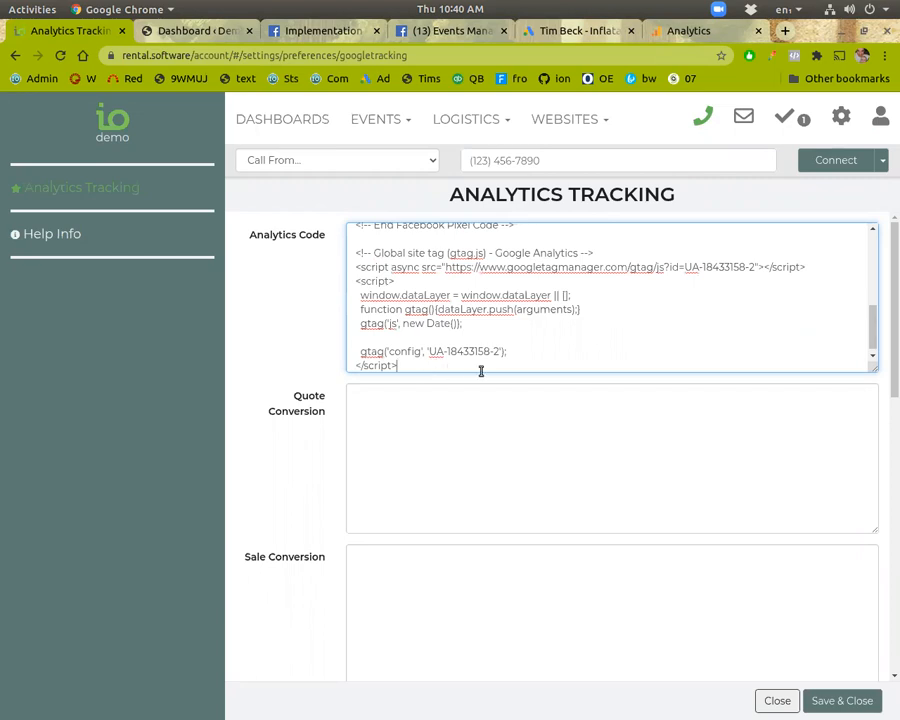
mouse_move(478, 368)
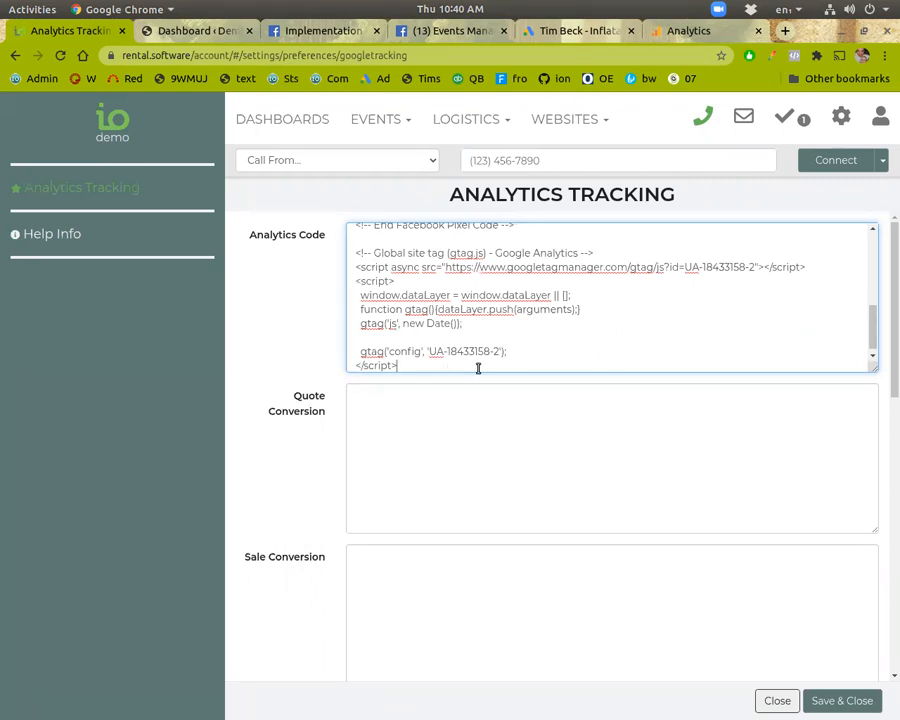
Start a new Google Ads website conversion in the Submit lead form category named IO Submit lead form
click(578, 30)
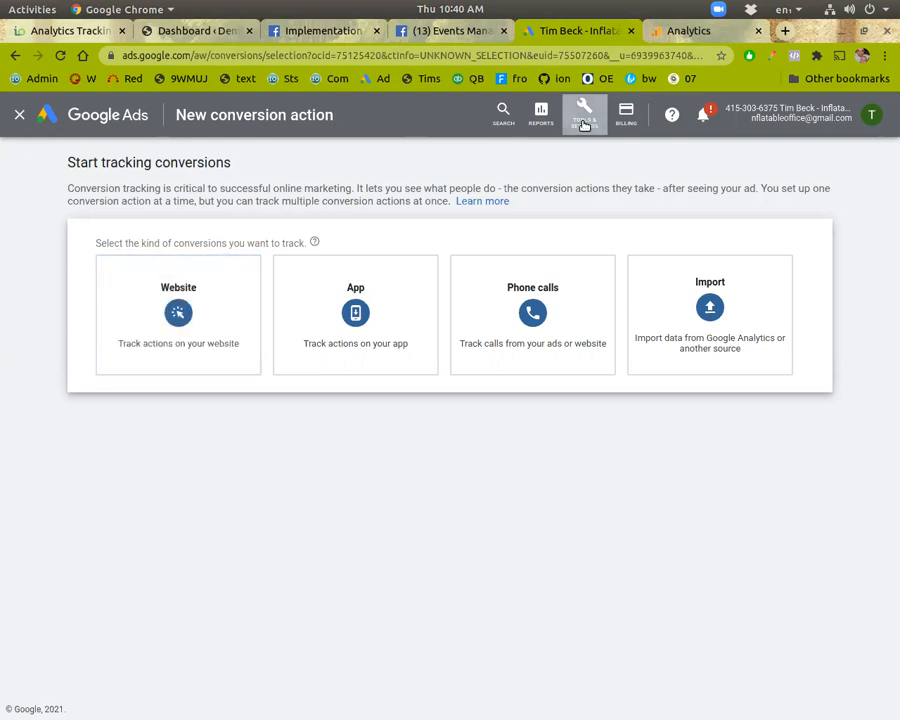
click(580, 112)
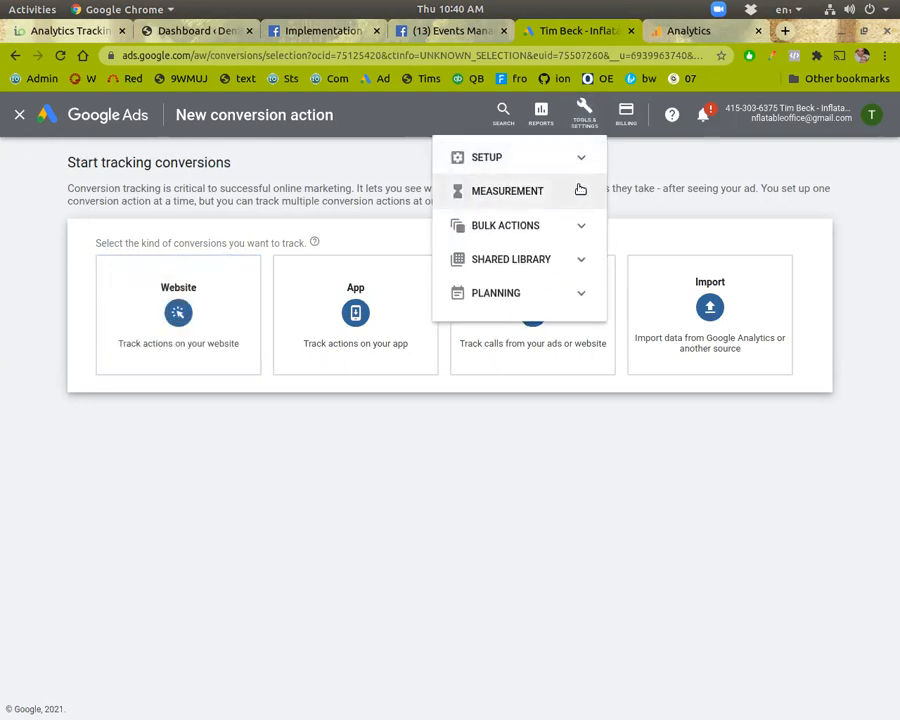
click(508, 190)
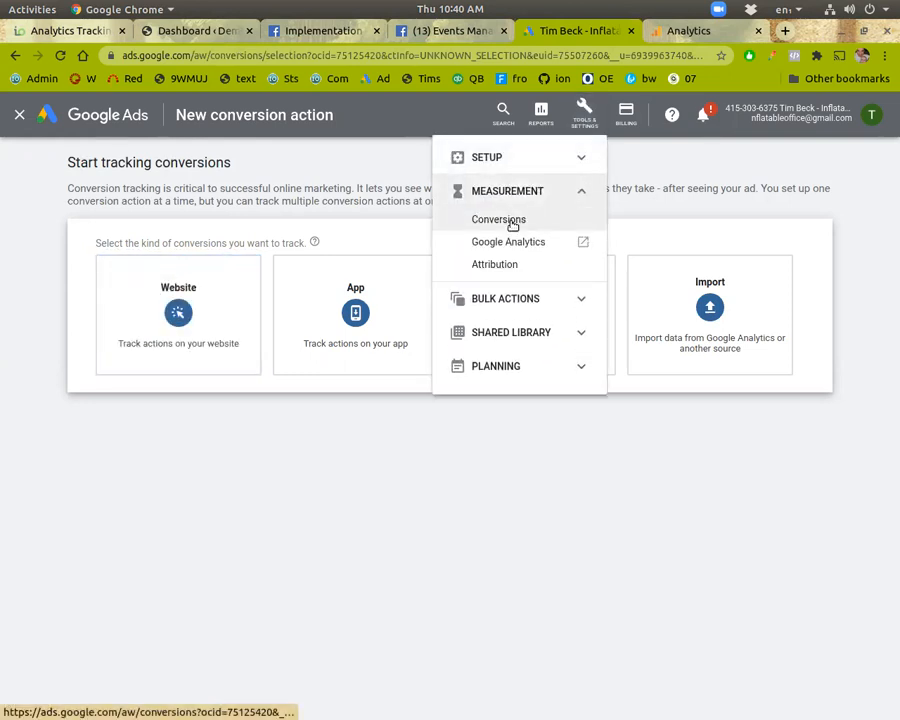
mouse_move(42, 188)
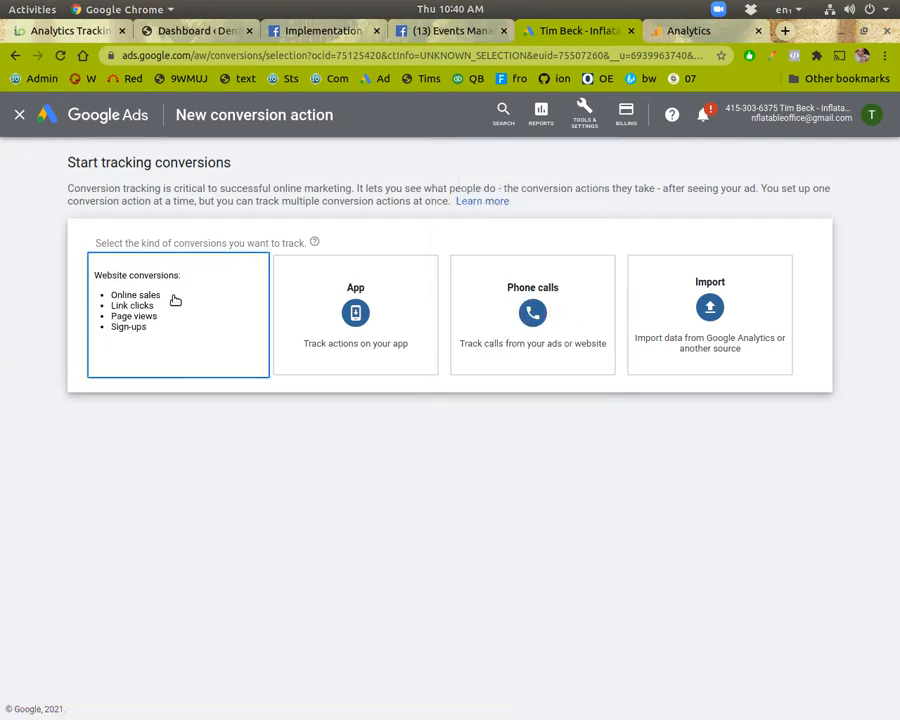
click(176, 316)
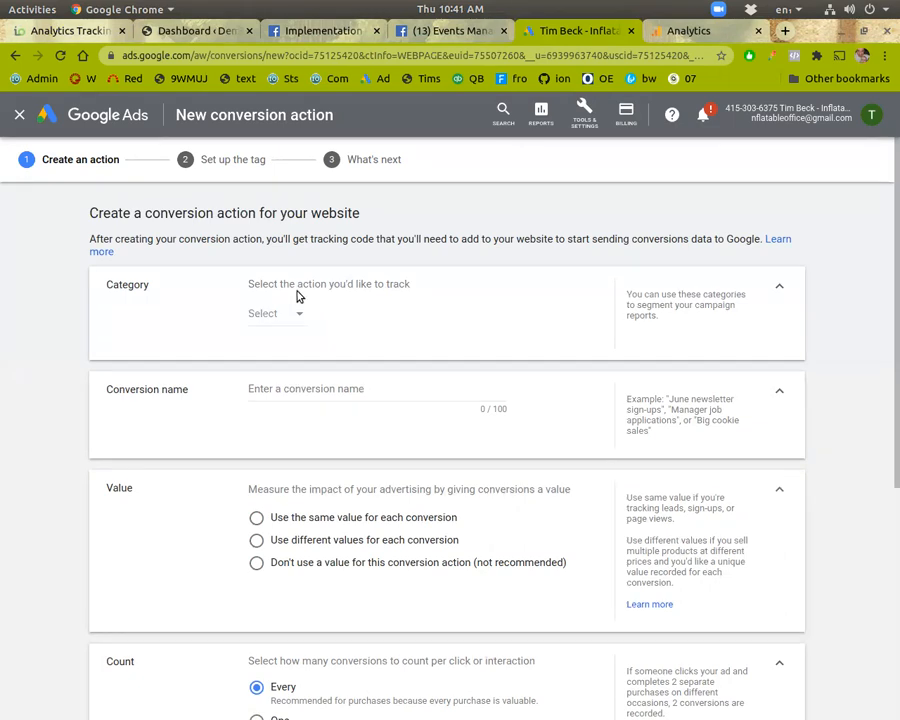
click(276, 312)
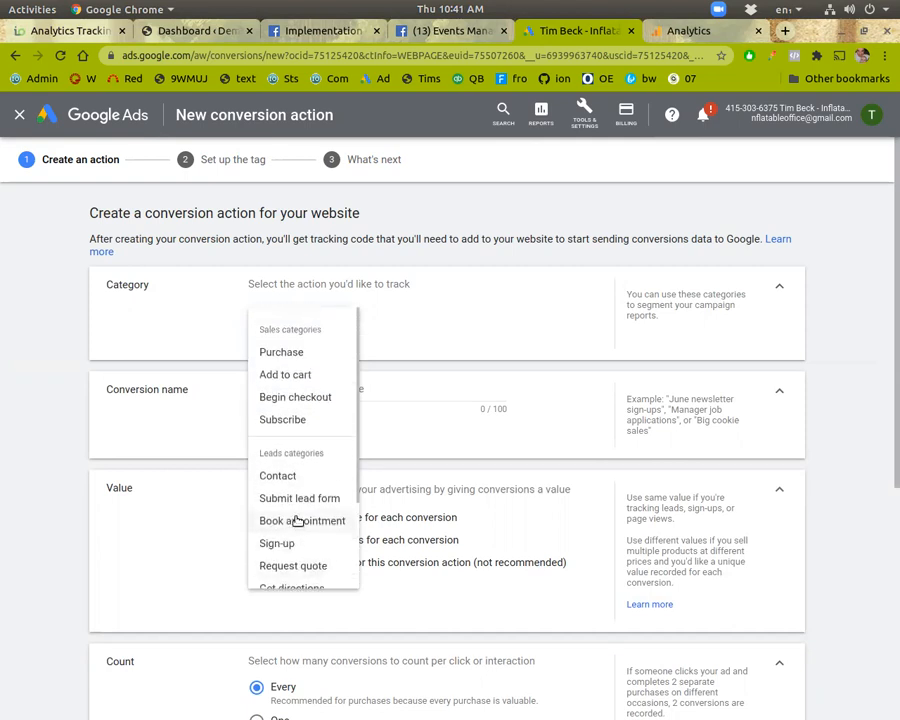
mouse_move(288, 544)
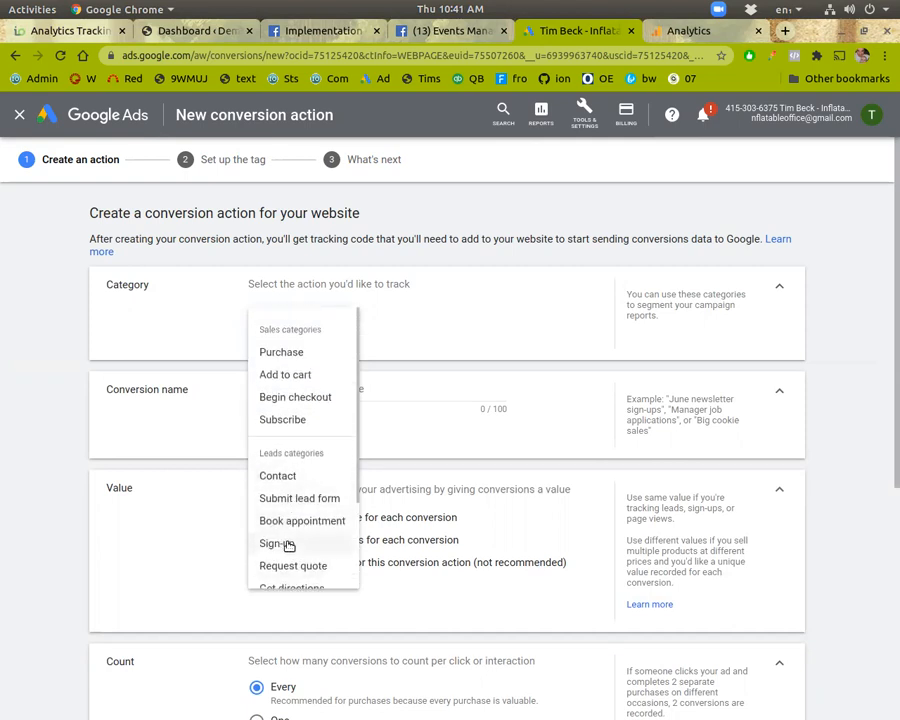
click(300, 498)
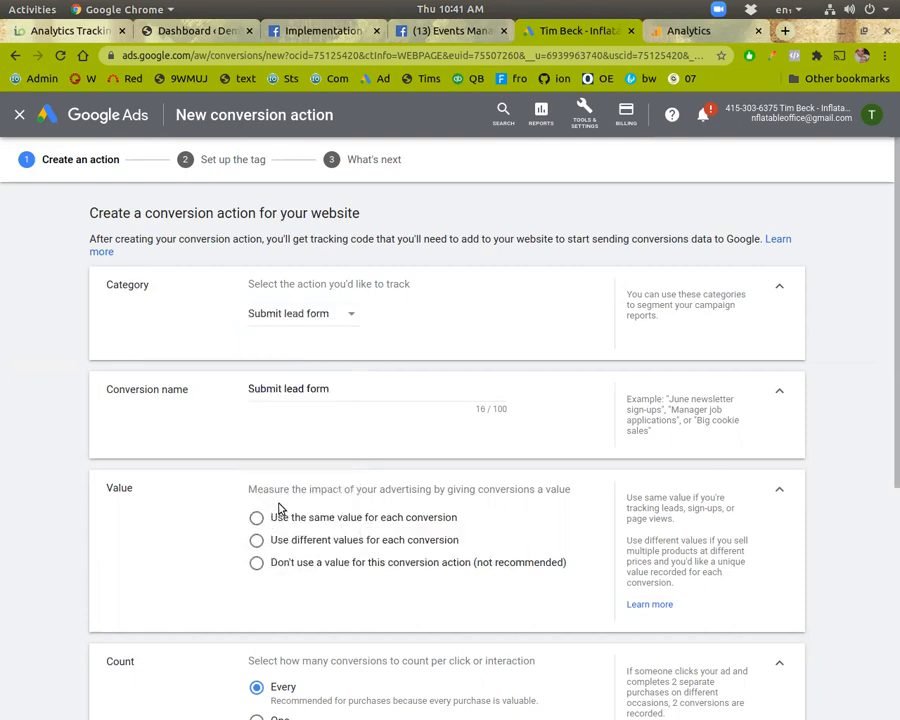
scroll(down, 3)
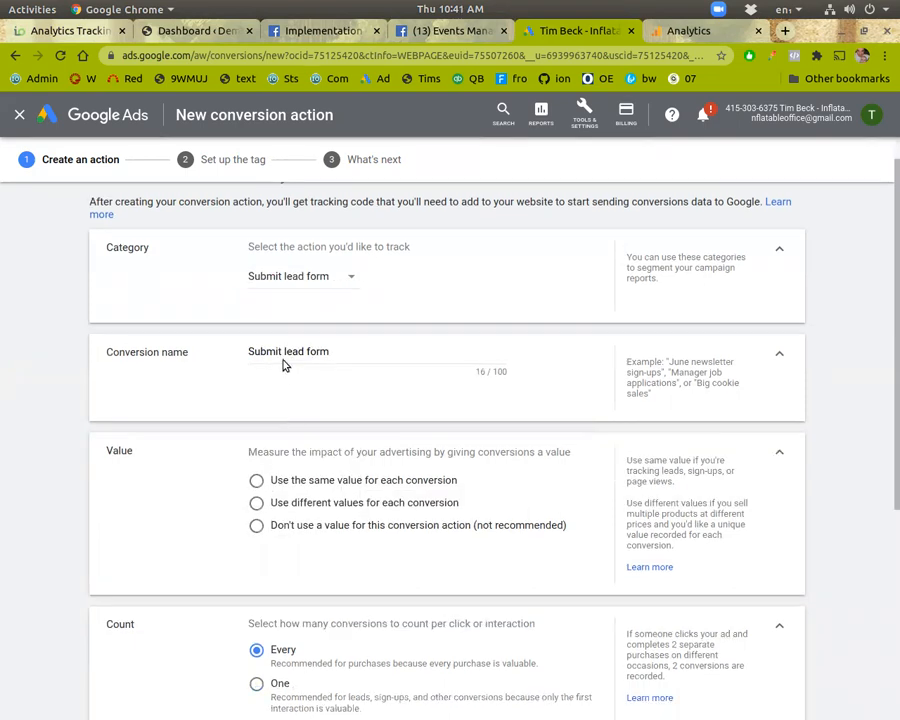
text(IO)
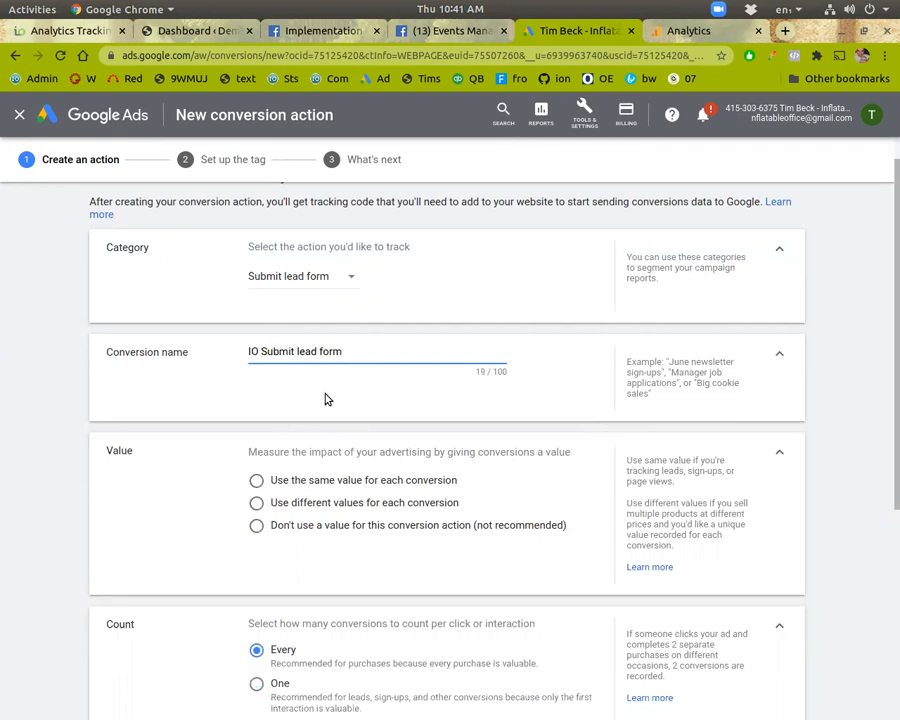
Set different values per conversion with a default of 100 dollars and count one conversion per click
scroll(down, 3)
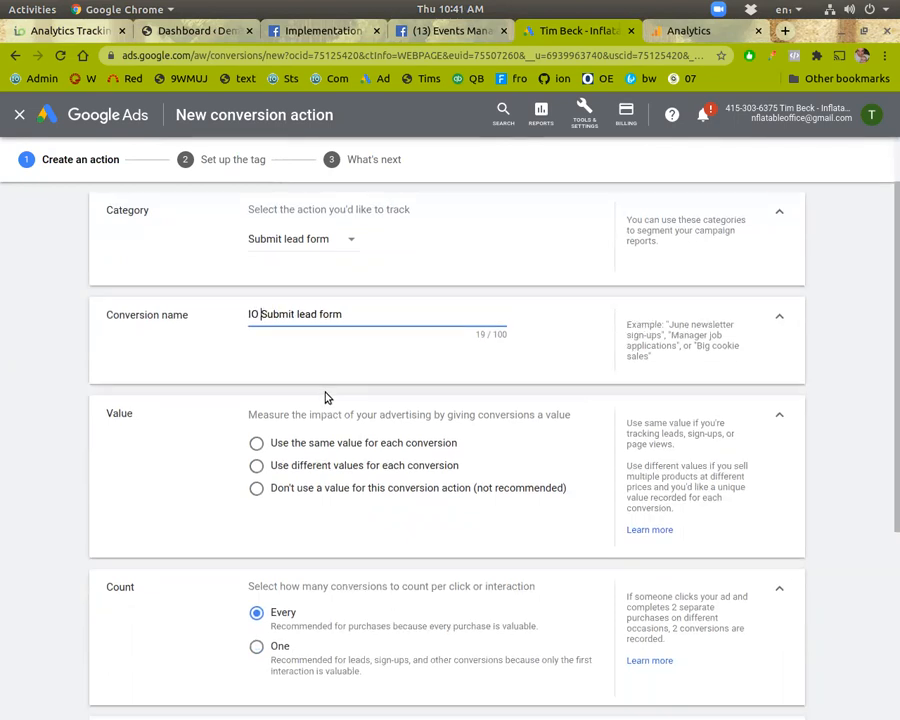
mouse_move(312, 380)
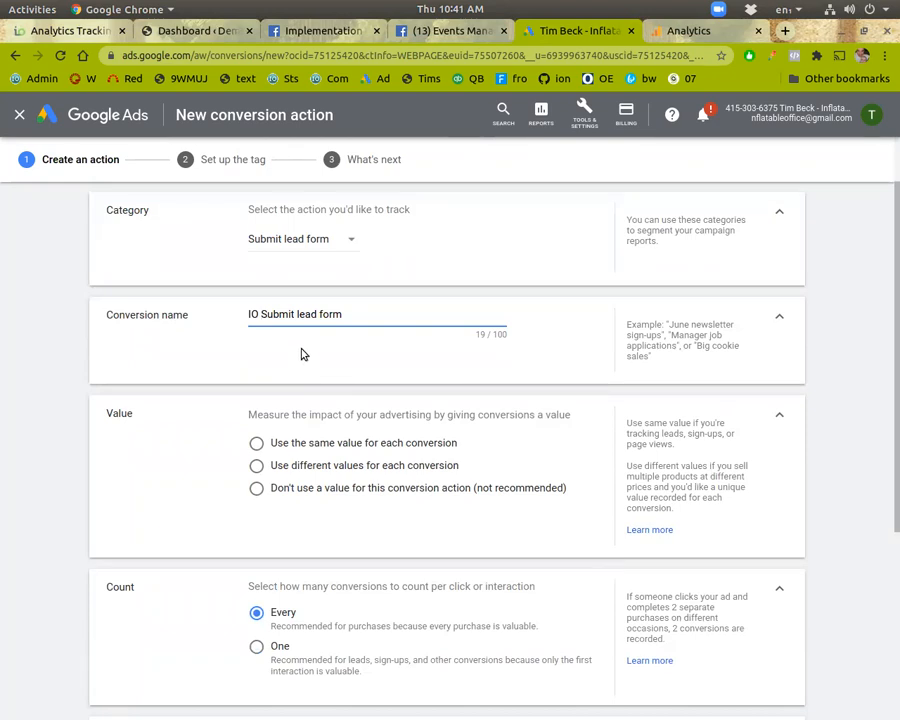
scroll(down, 3)
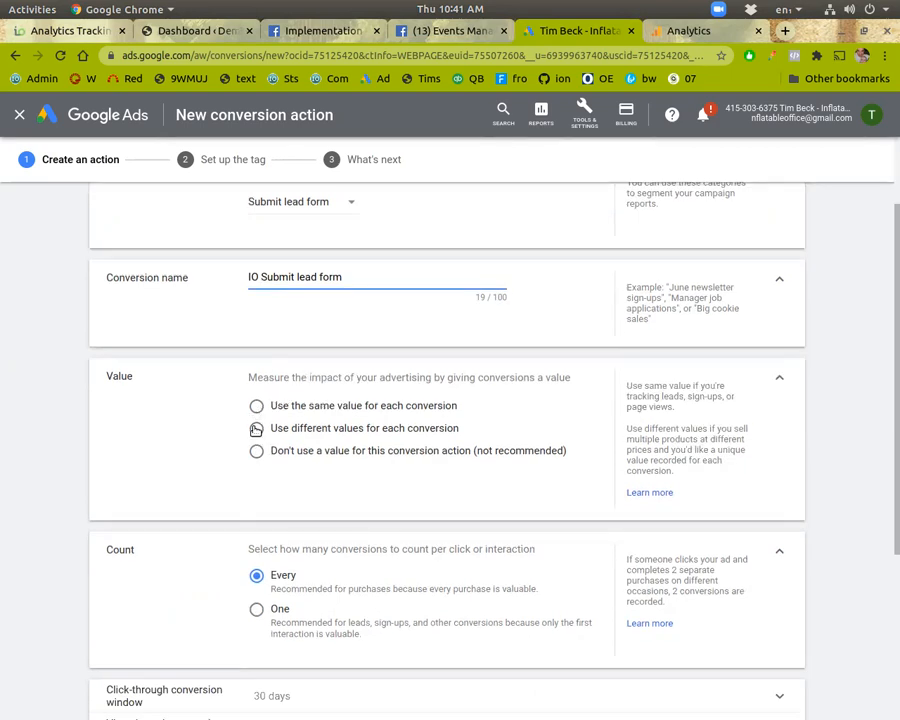
click(256, 428)
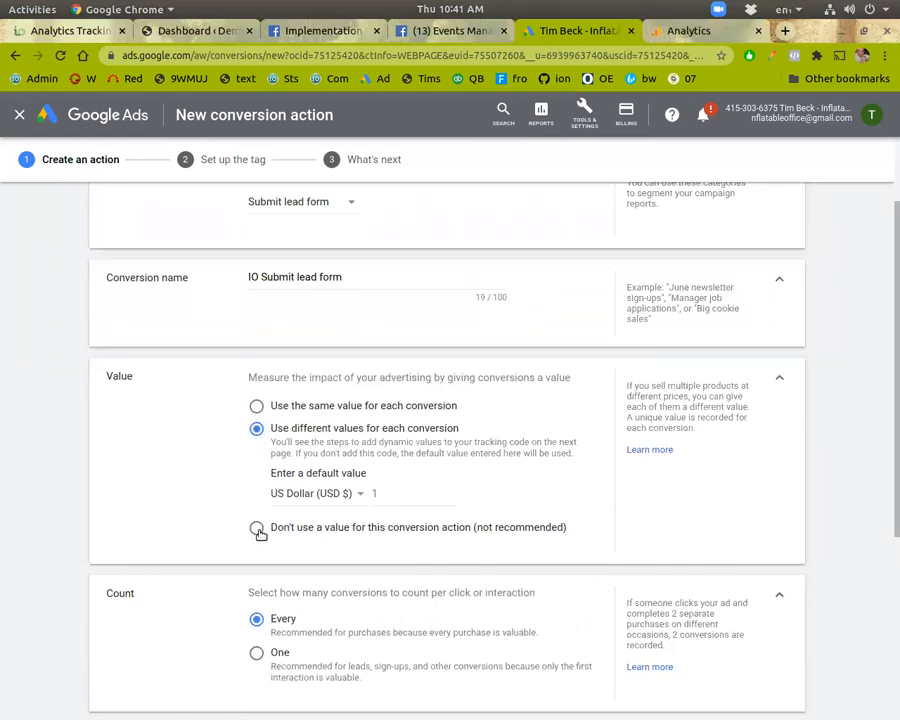
scroll(down, 3)
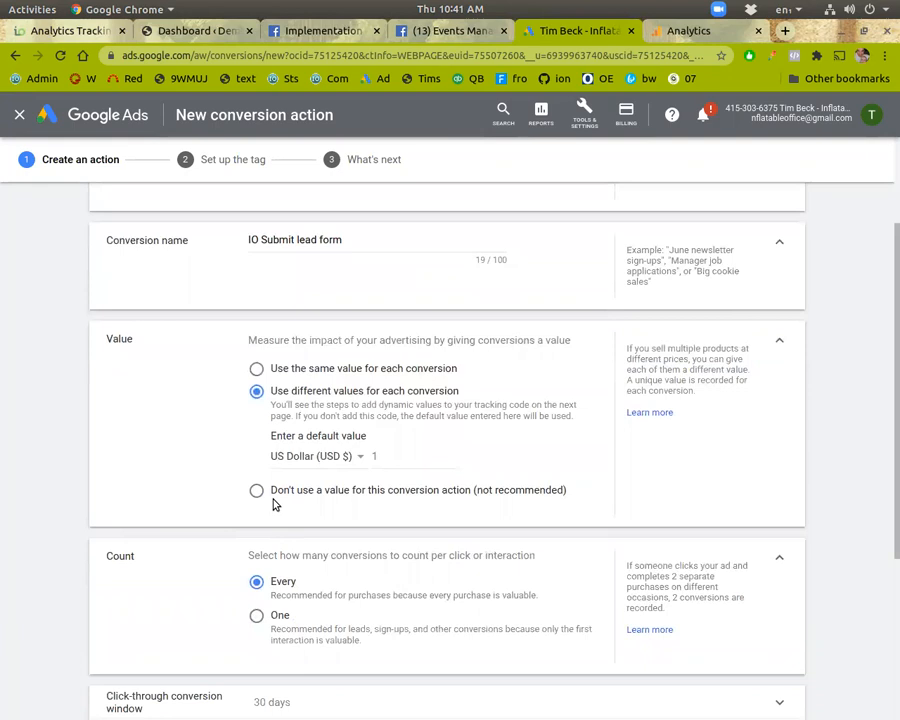
click(414, 456)
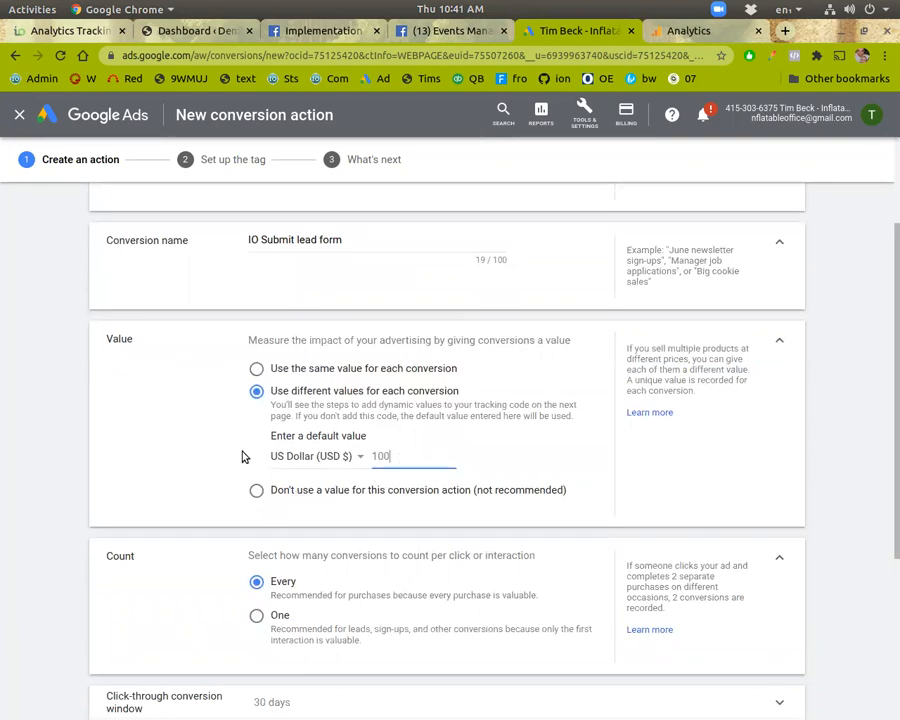
scroll(down, 3)
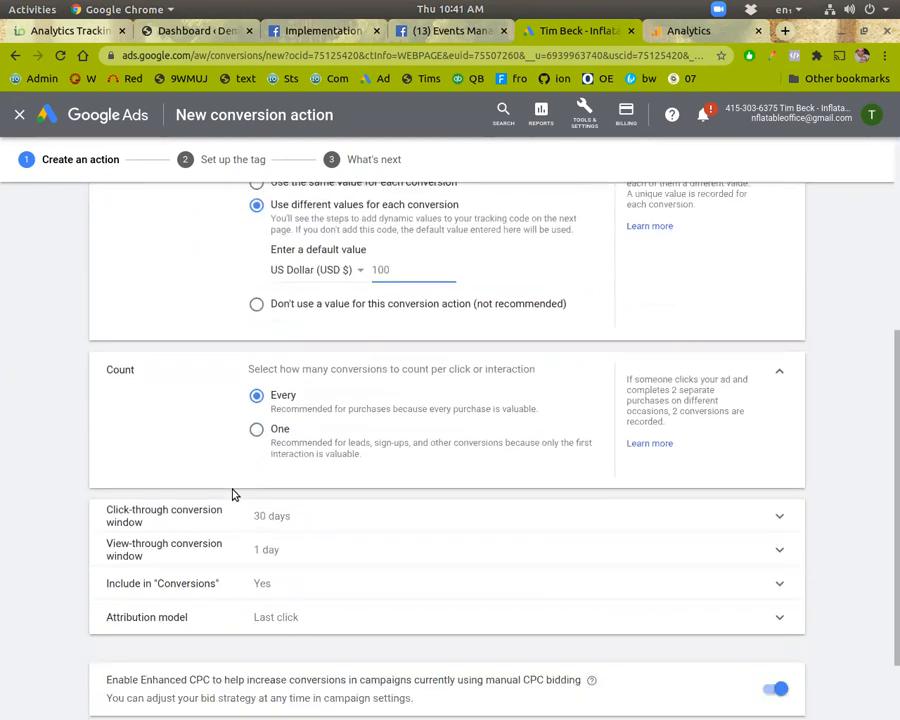
scroll(down, 3)
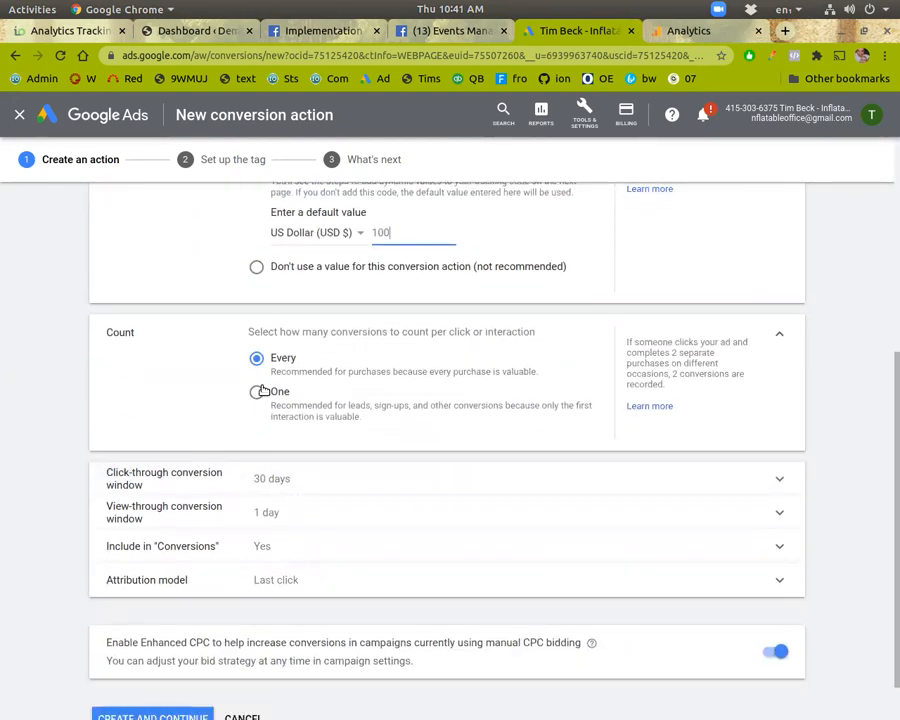
click(256, 390)
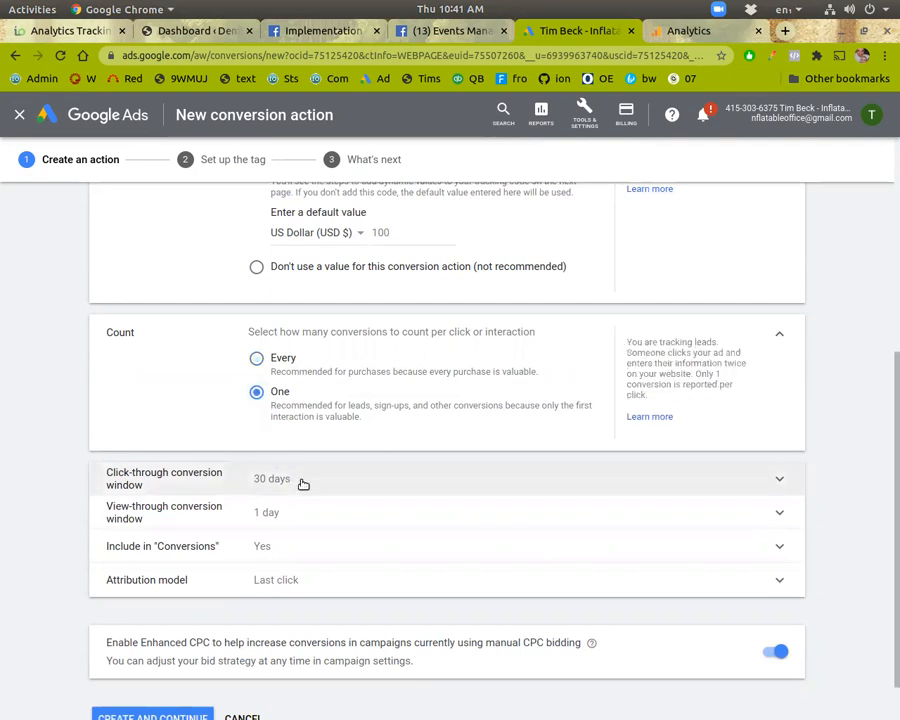
scroll(down, 3)
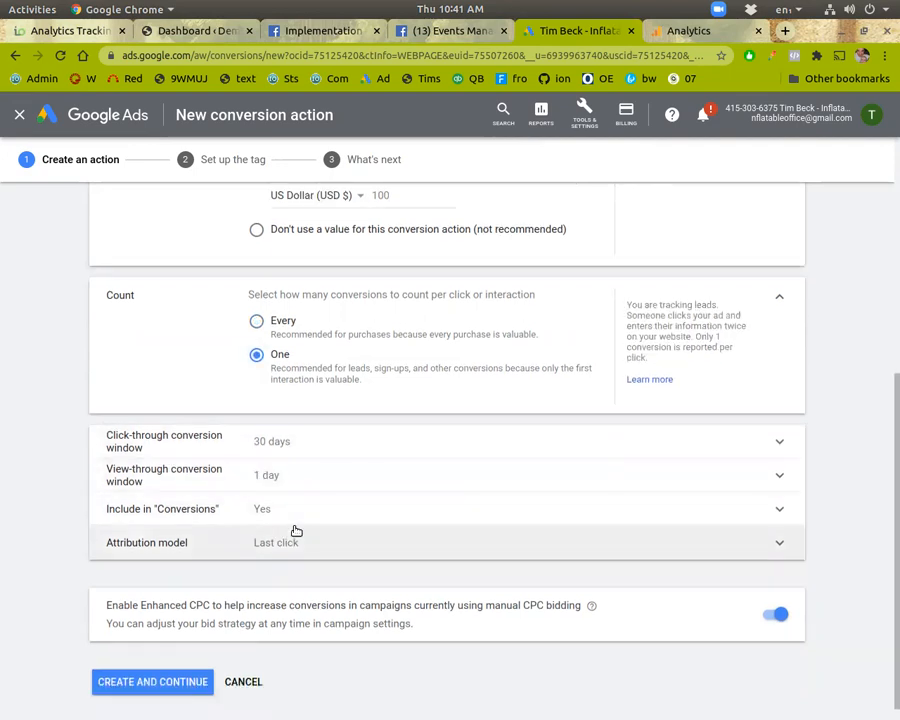
mouse_move(288, 512)
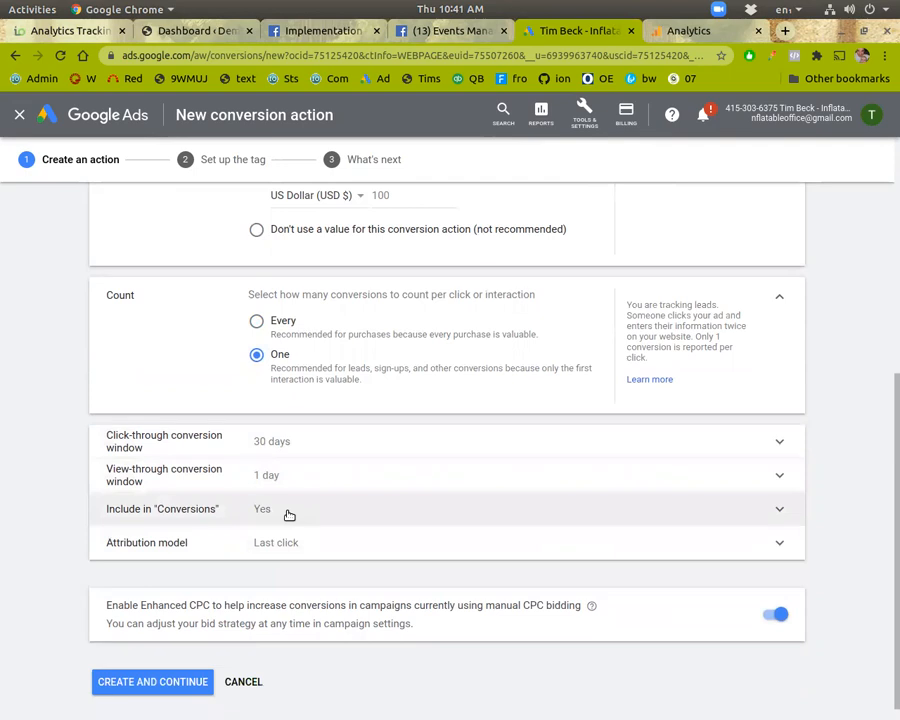
mouse_move(288, 548)
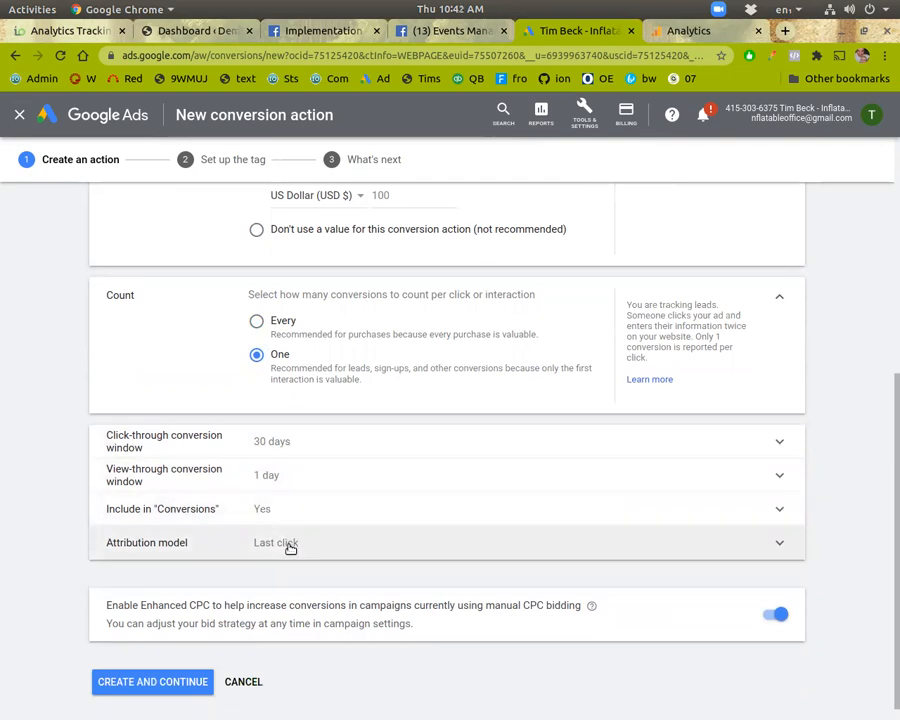
scroll(down, 3)
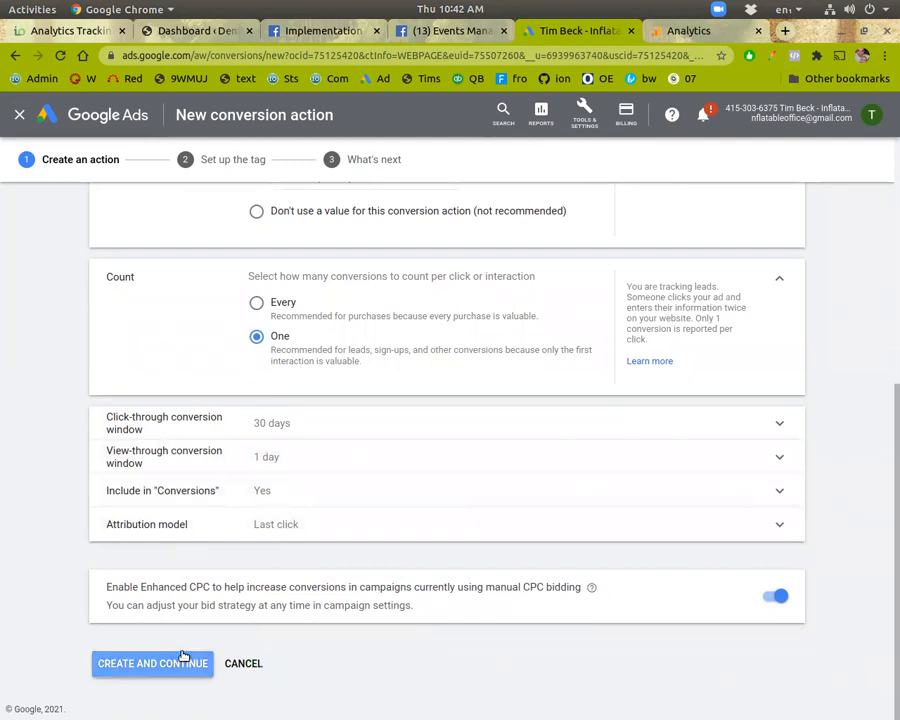
Create the conversion action and choose to install the tag manually
click(152, 664)
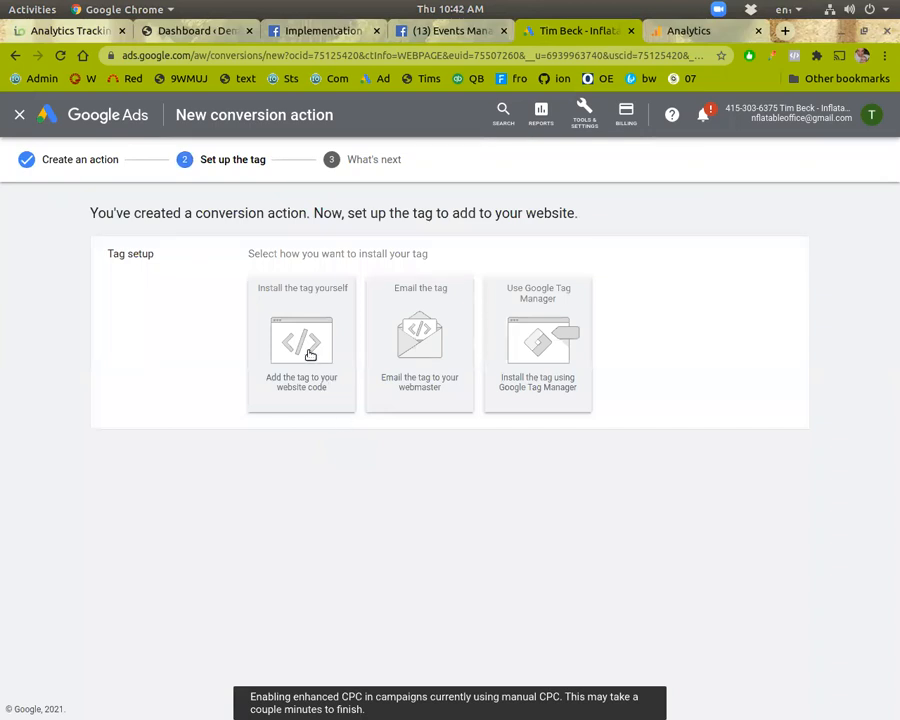
click(302, 344)
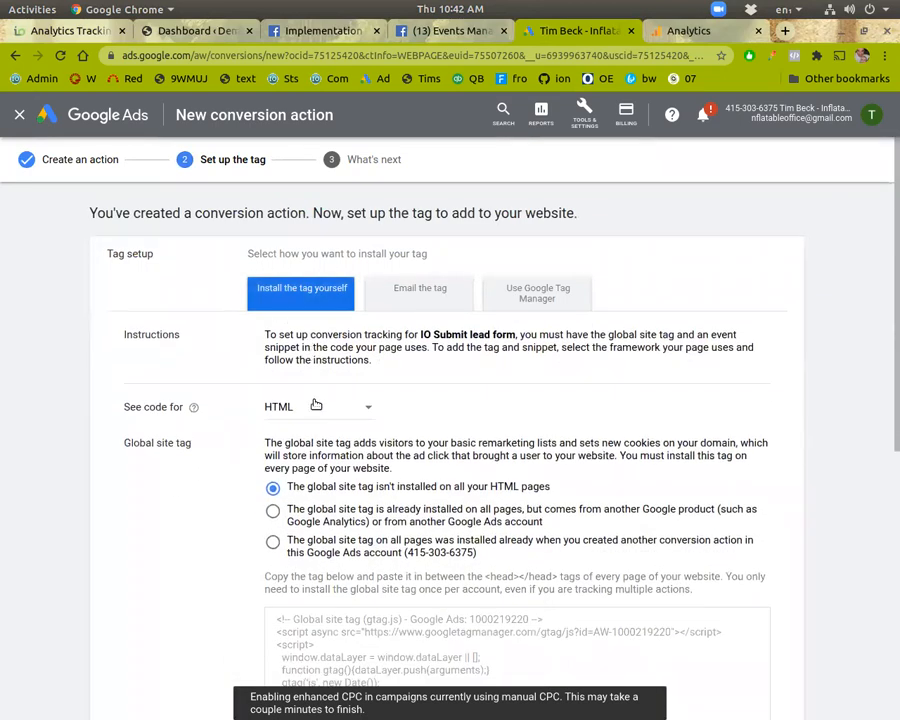
scroll(down, 3)
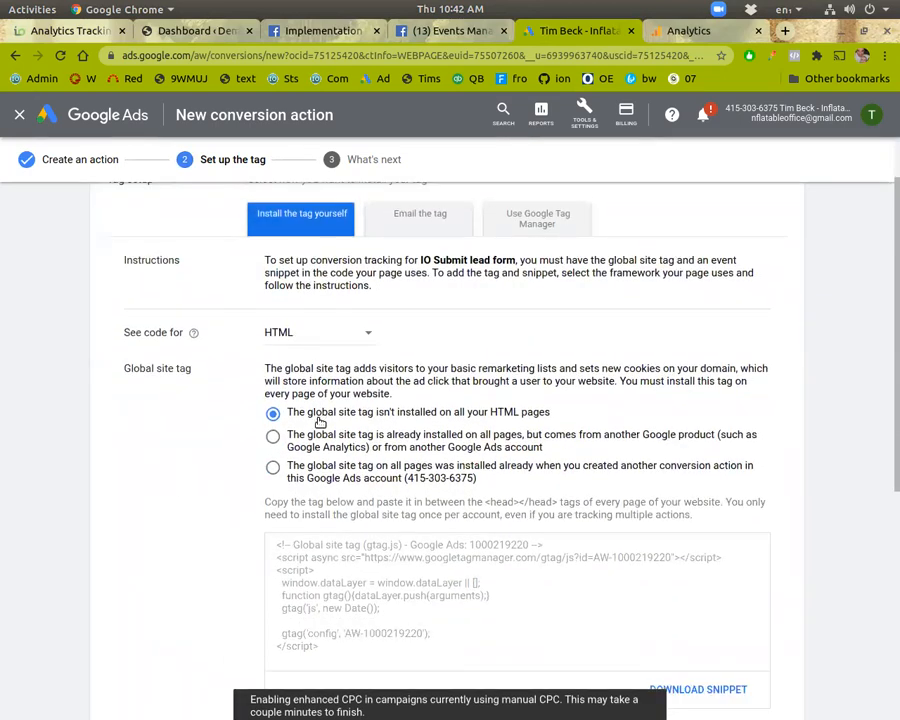
scroll(down, 3)
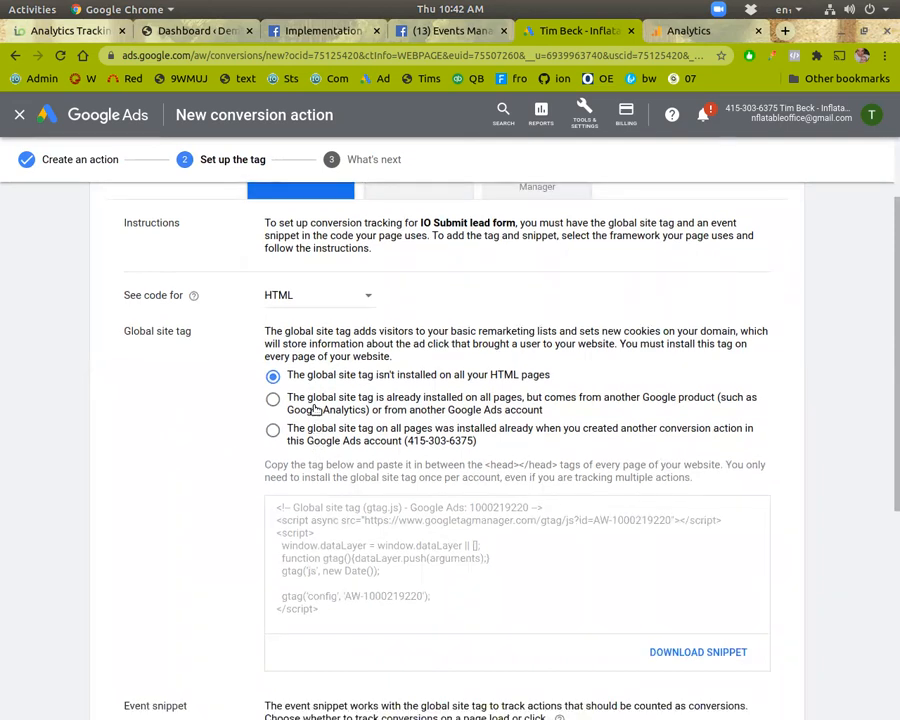
Select the global site tag option for an existing tag from another Google product to show only the Ads config line
click(272, 400)
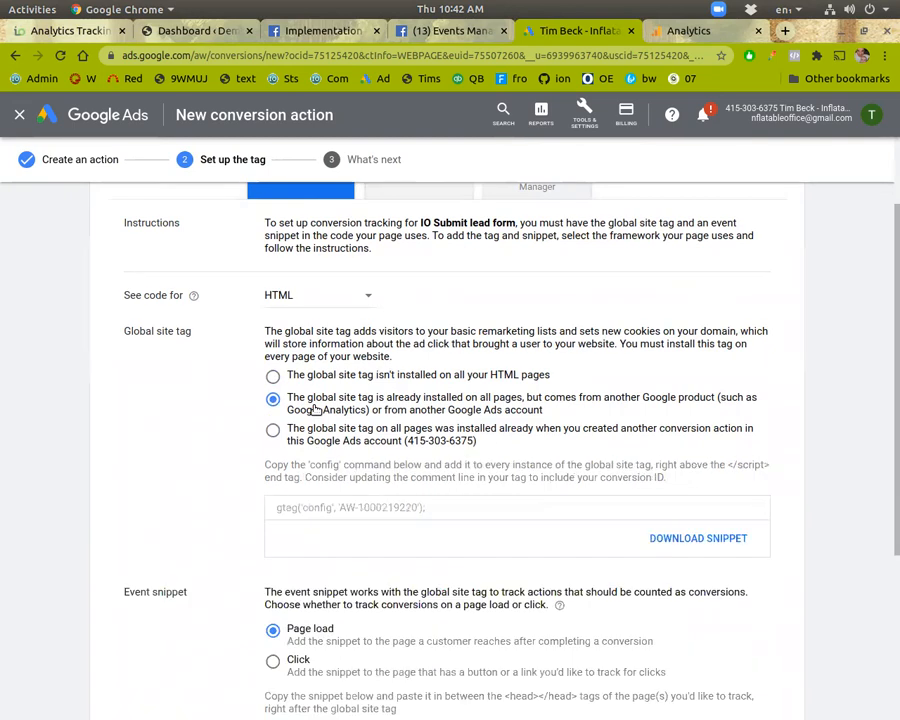
click(272, 376)
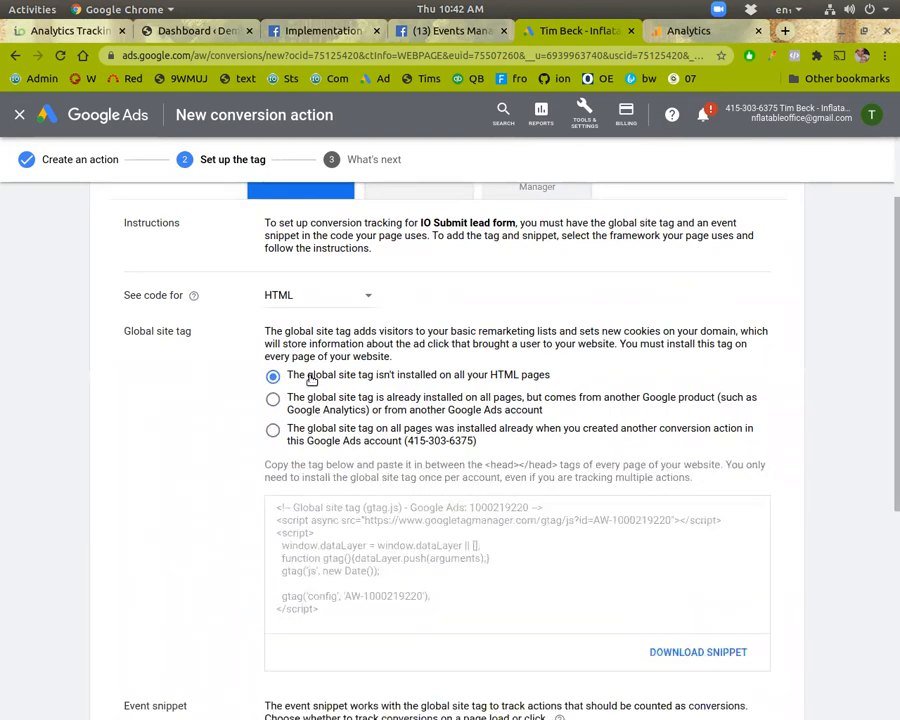
scroll(down, 3)
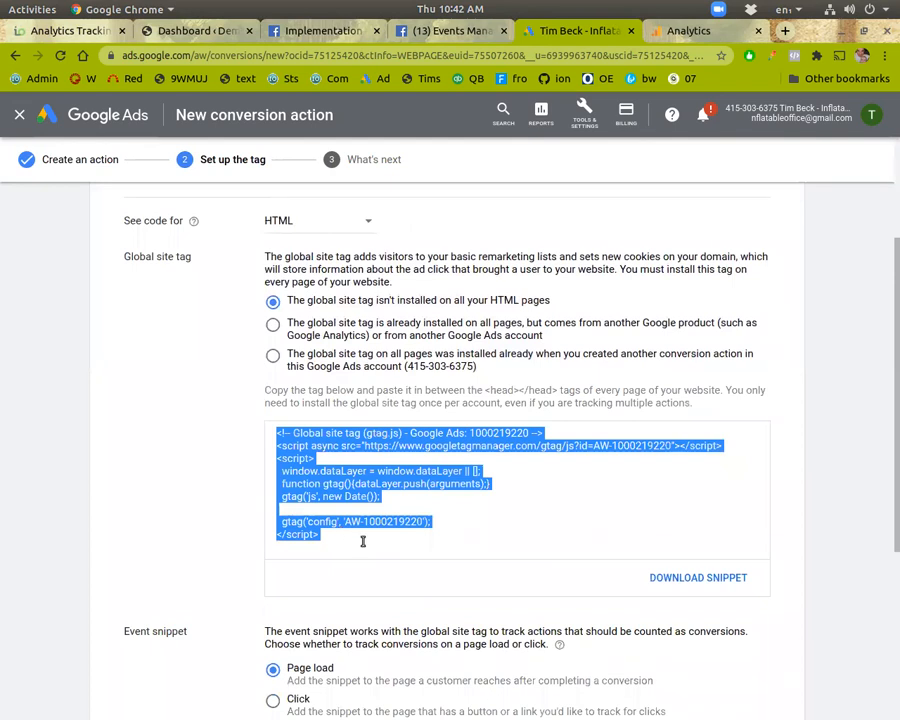
click(272, 324)
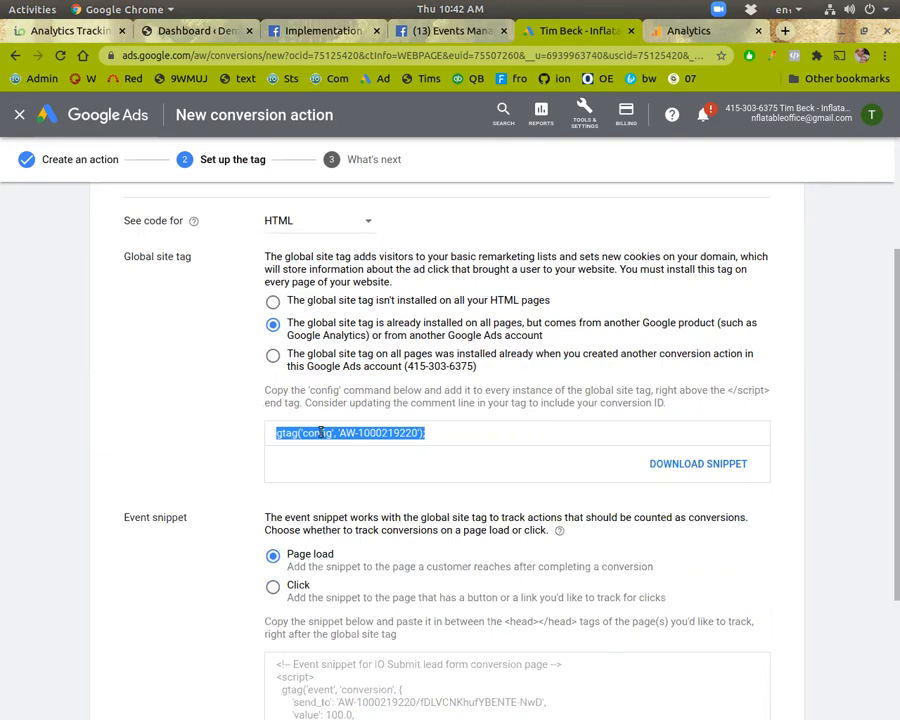
scroll(down, 3)
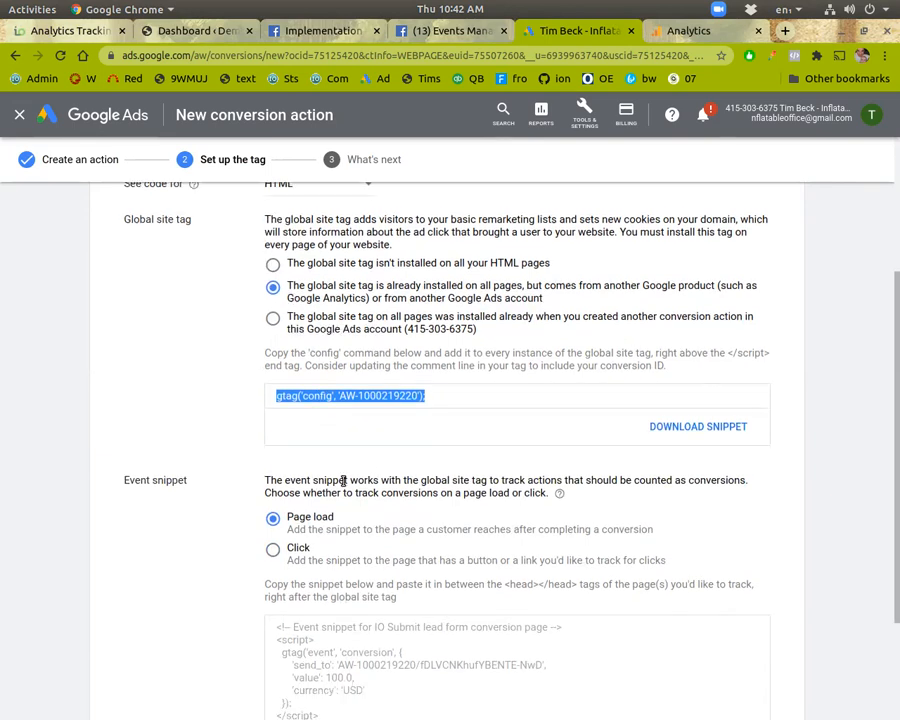
mouse_move(192, 256)
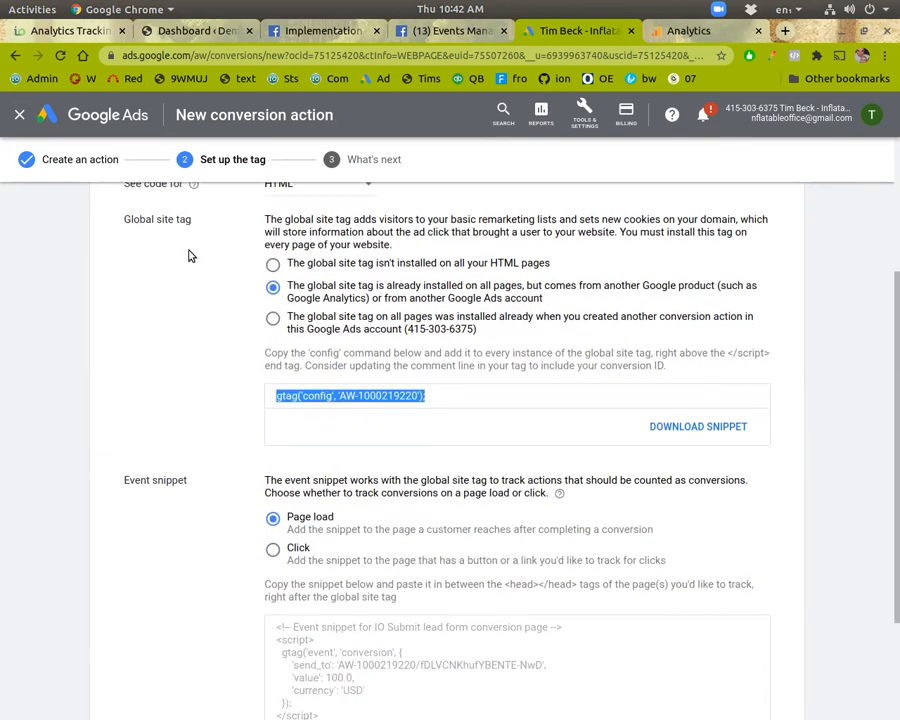
mouse_move(316, 410)
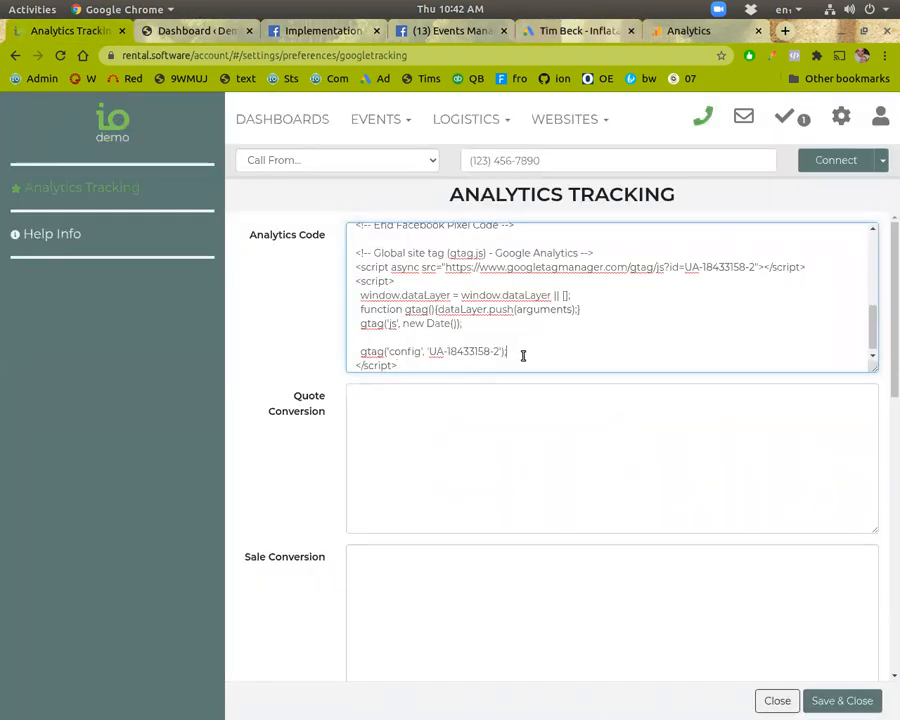
text(gtag('config', 'AW-1000219220');)
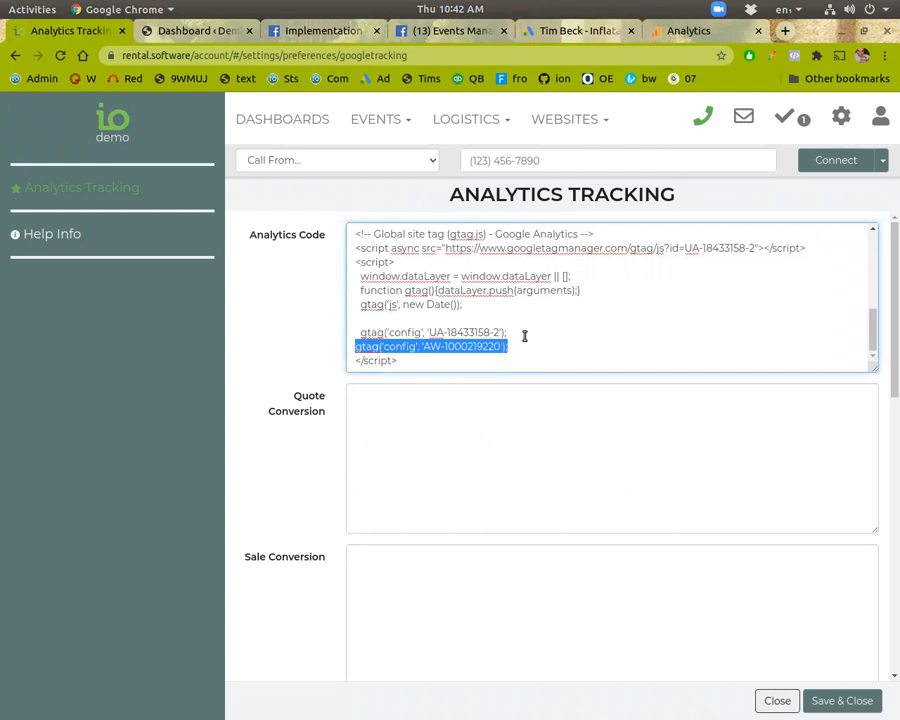
click(320, 32)
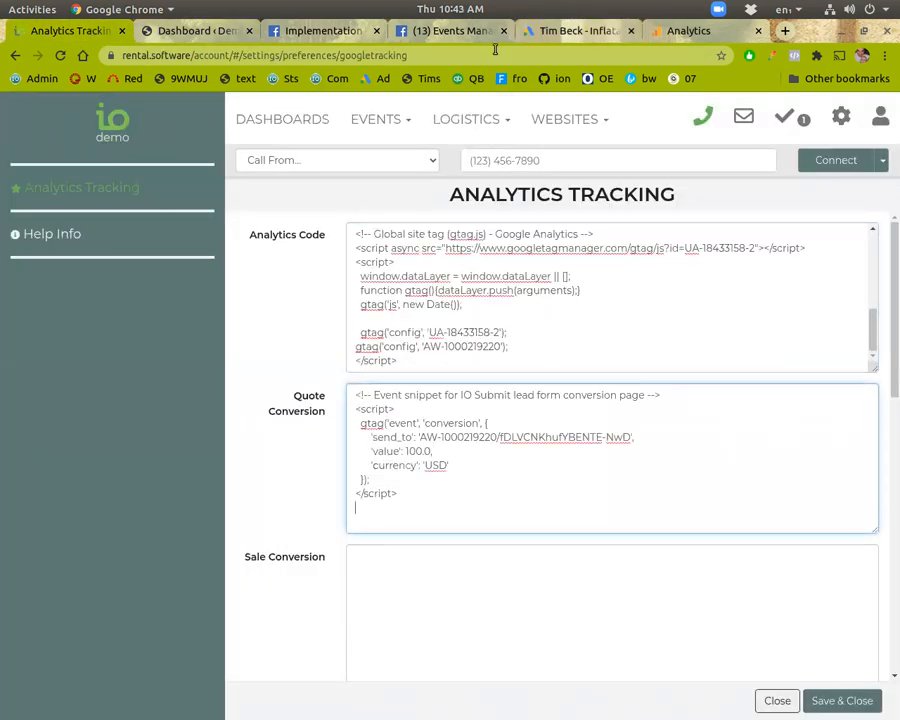
click(604, 30)
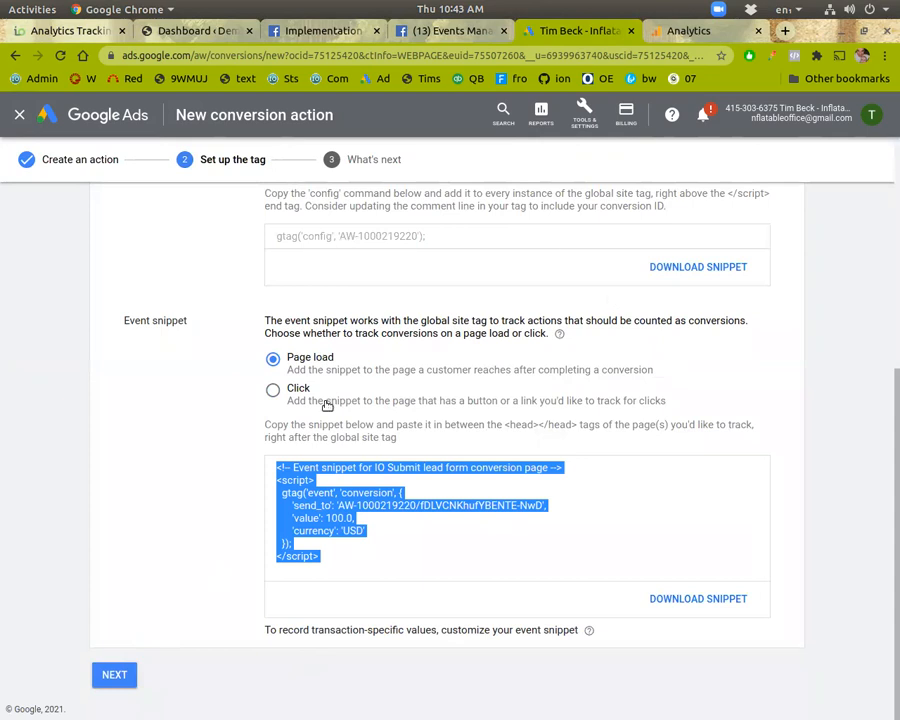
mouse_move(232, 516)
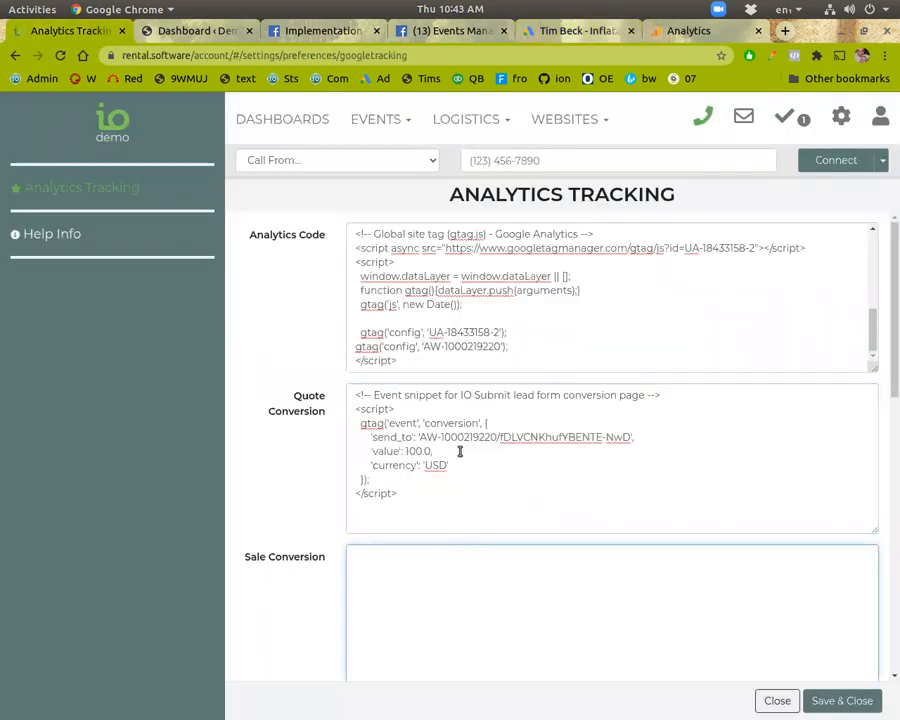
scroll(down, 3)
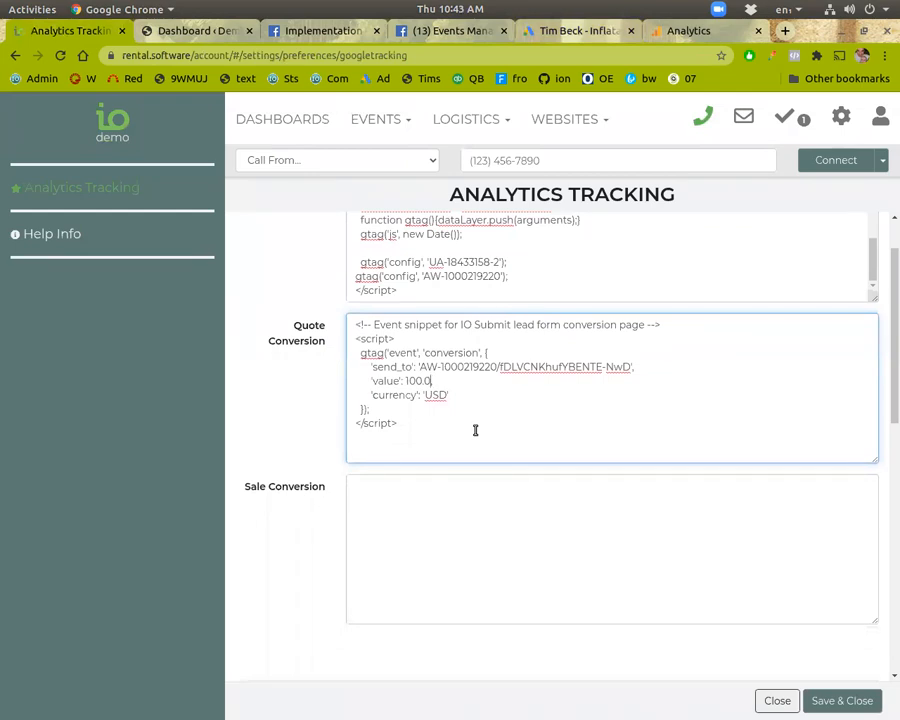
Using Help Info, set the snippet's value to '%total%' and add a 'transaction_id': '%leadid%' line
click(52, 232)
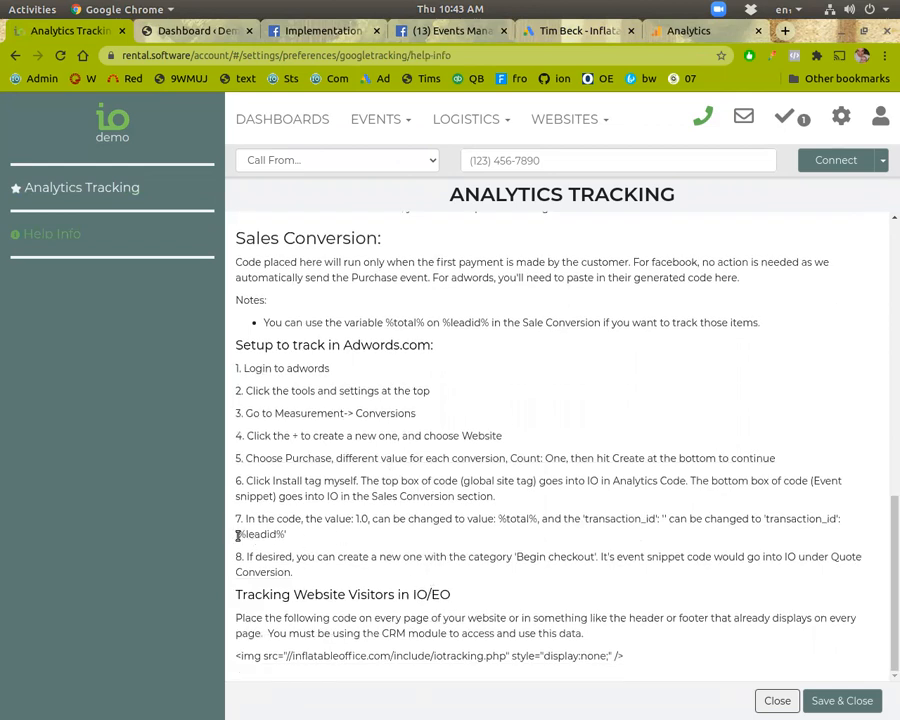
double_click(268, 536)
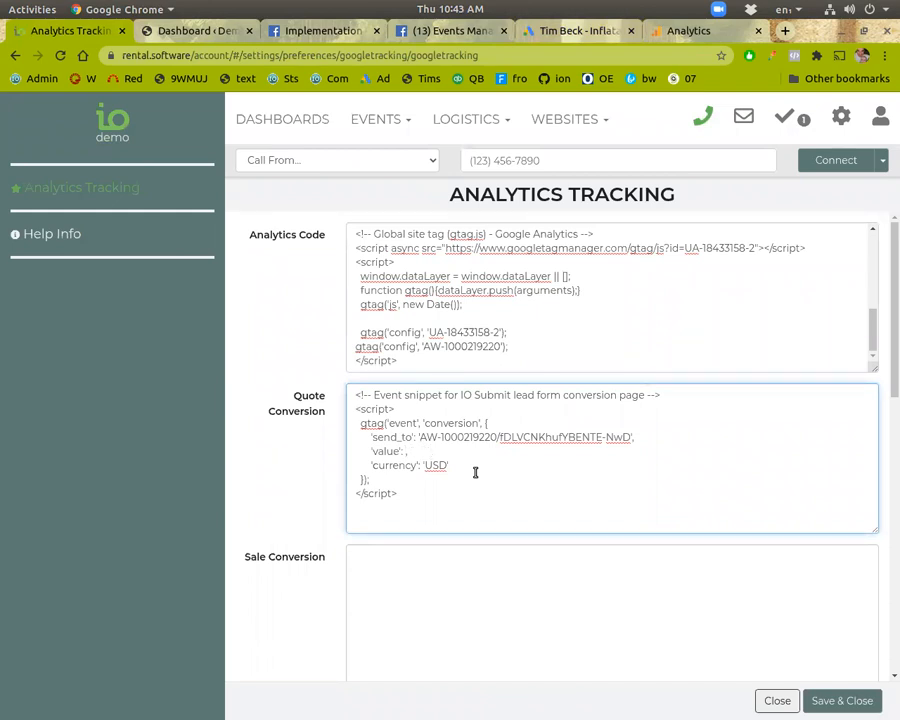
text(%total%)
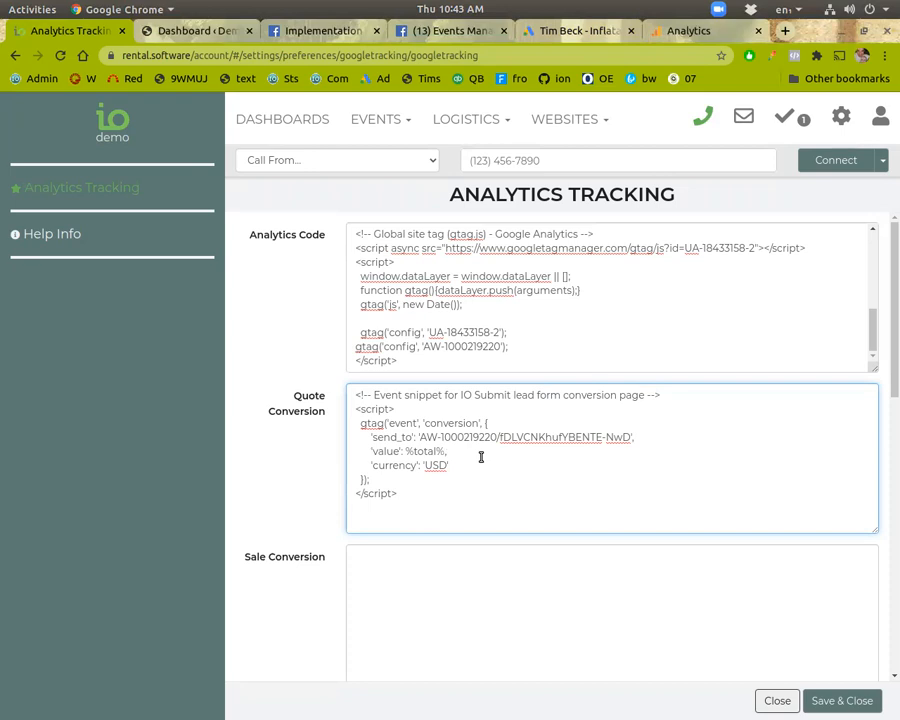
text('transac)
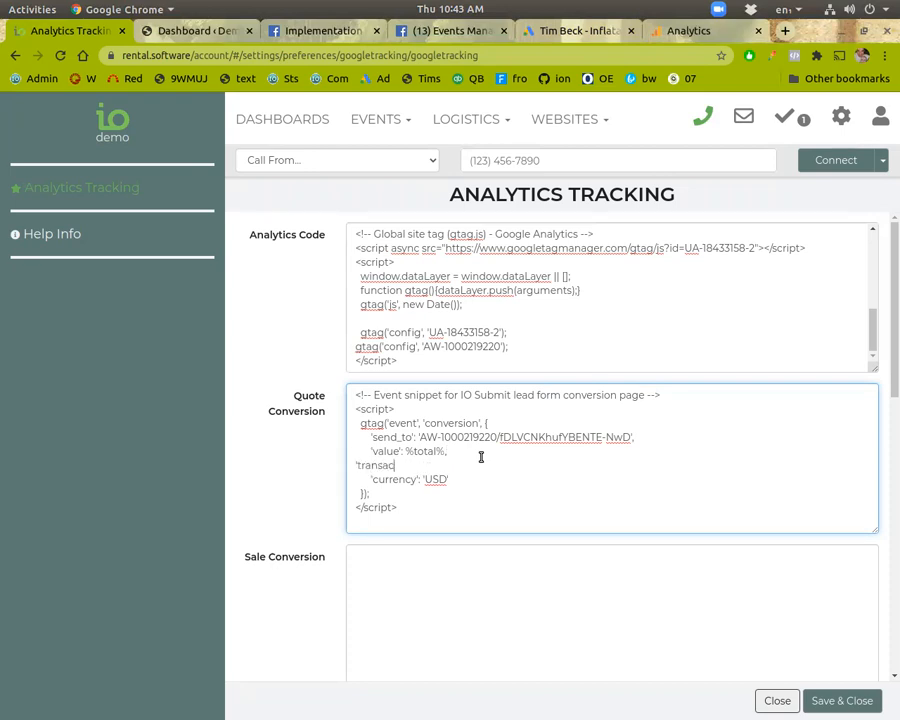
text(tionid')
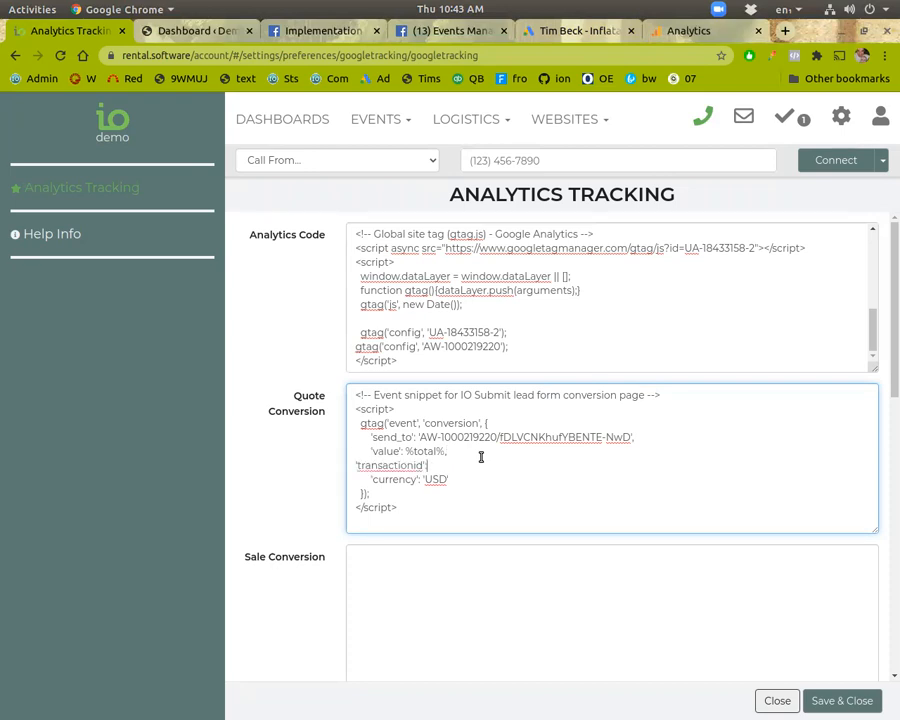
text(%leadid%,)
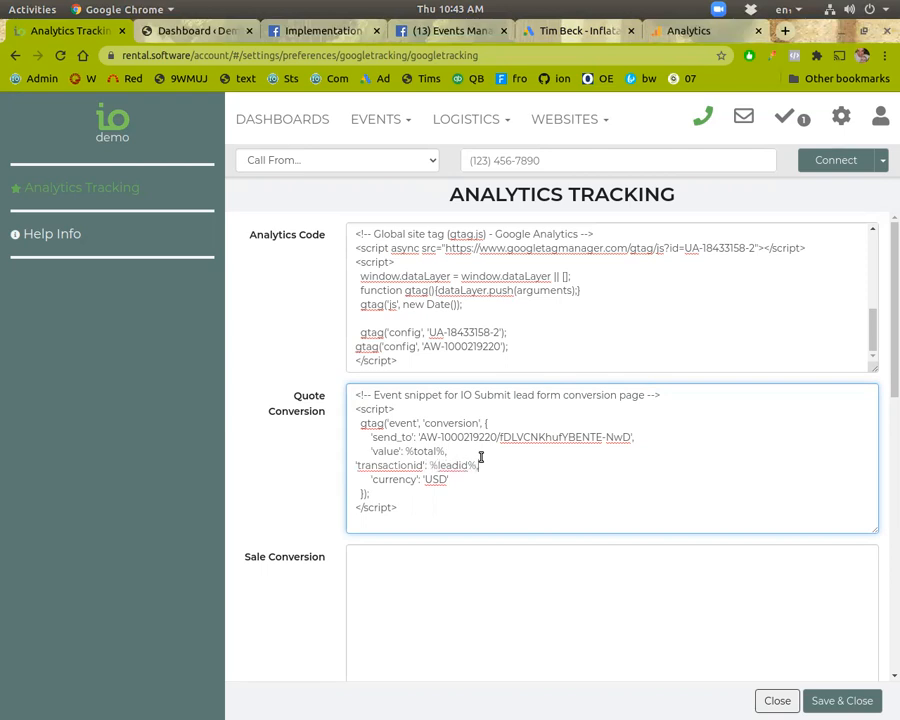
scroll(down, 3)
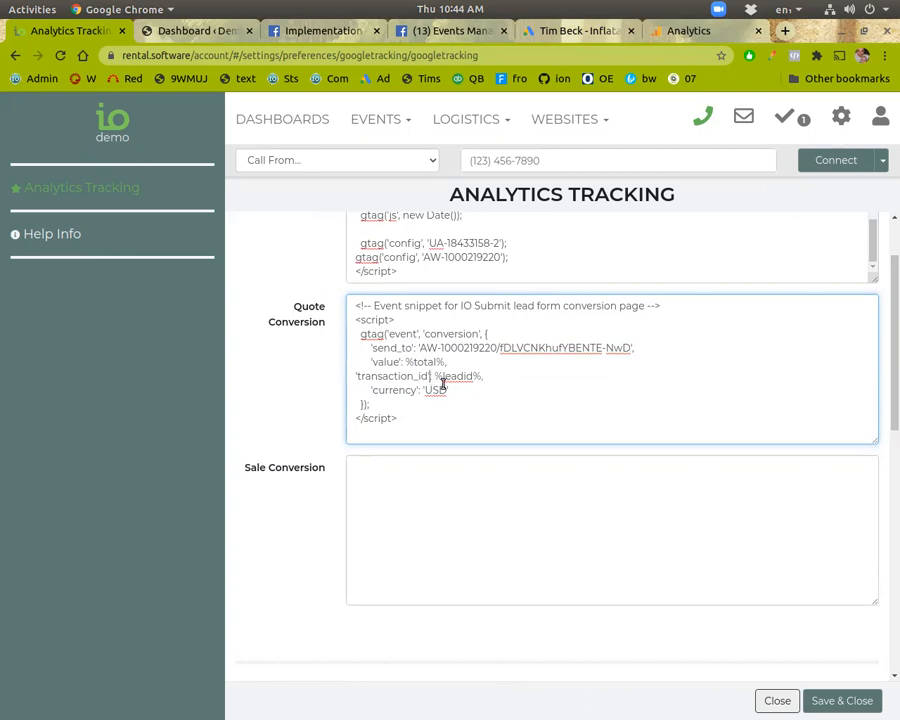
mouse_move(456, 376)
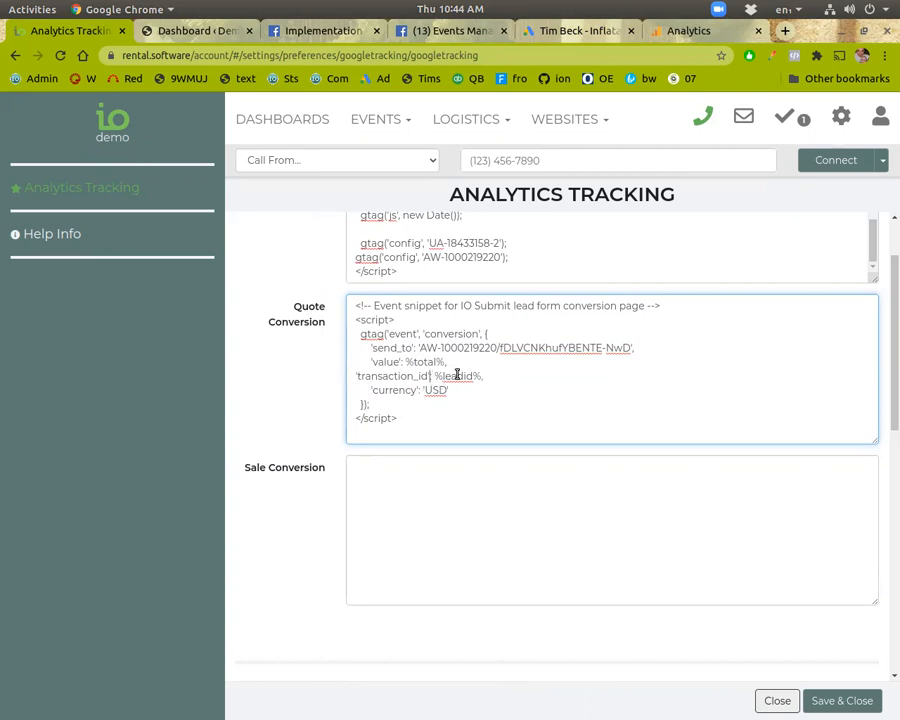
mouse_move(480, 496)
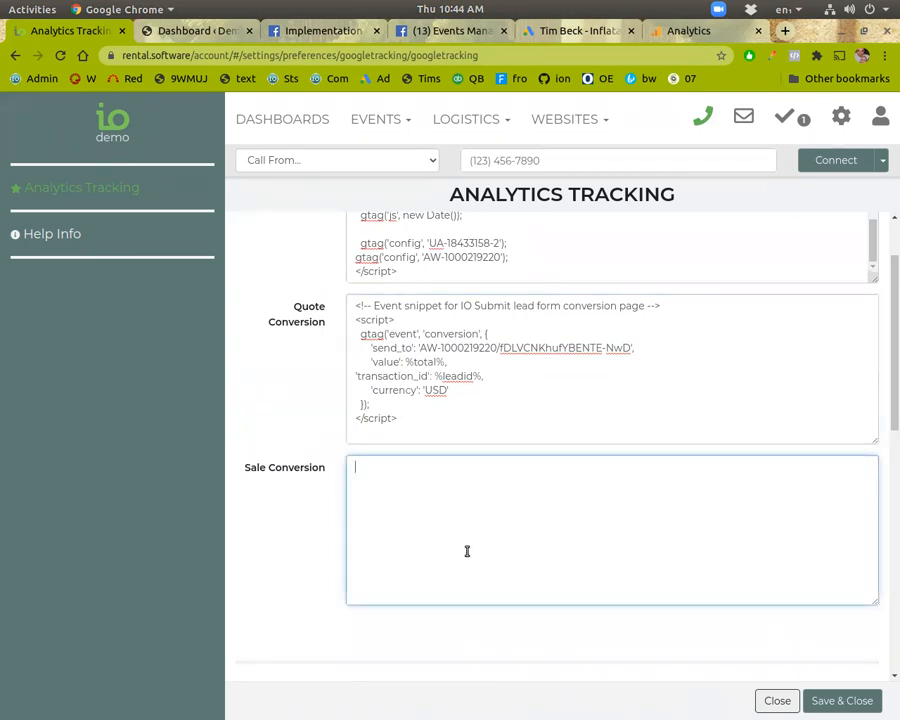
mouse_move(466, 402)
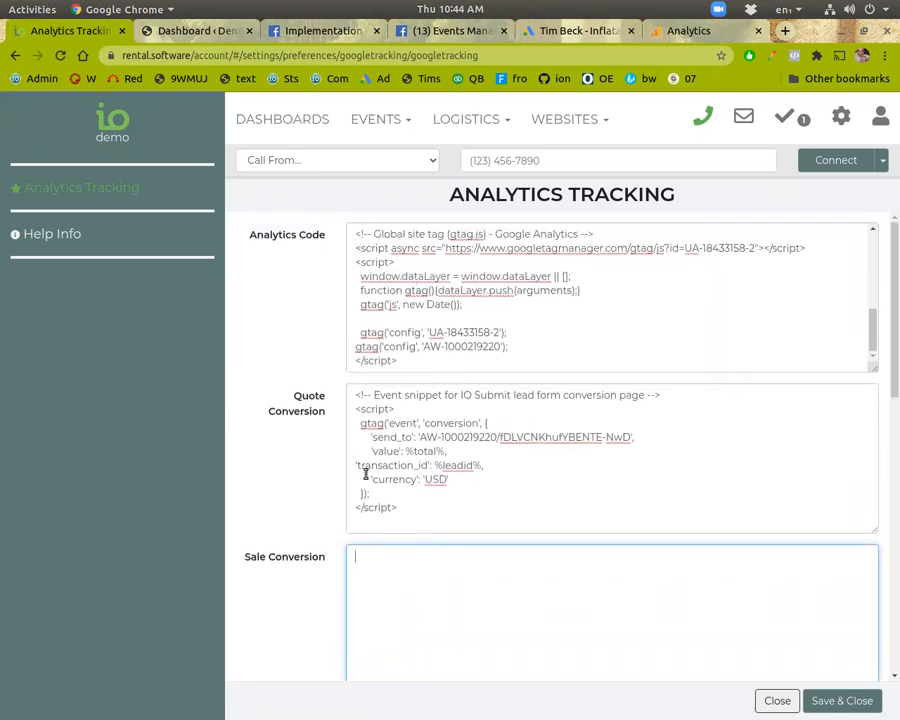
mouse_move(376, 442)
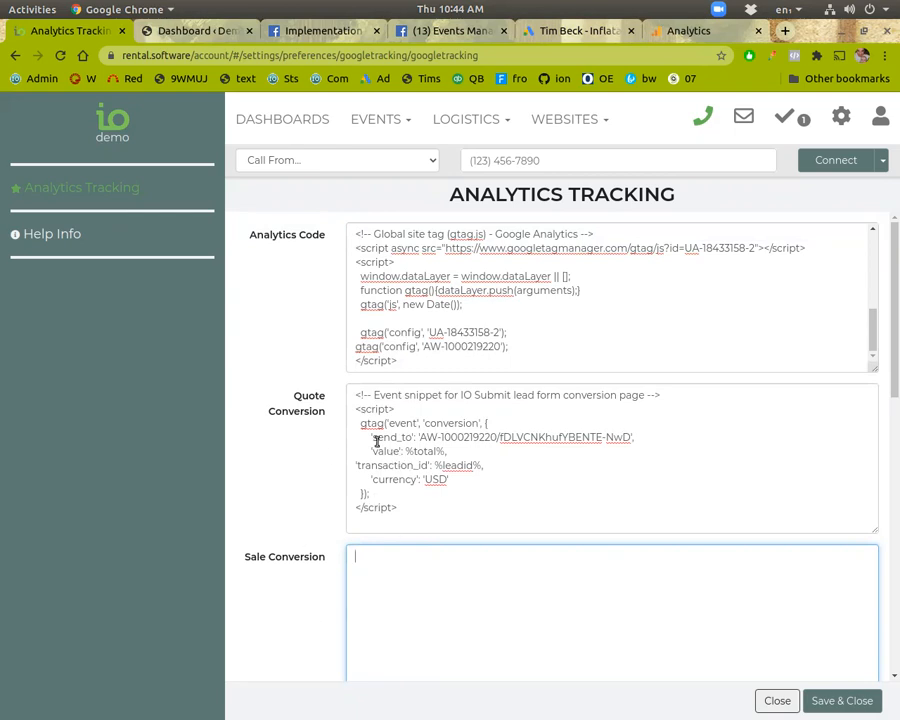
Go to InflatableOffice > Analytics in the WordPress admin sidebar to view the synced tracking code
click(200, 32)
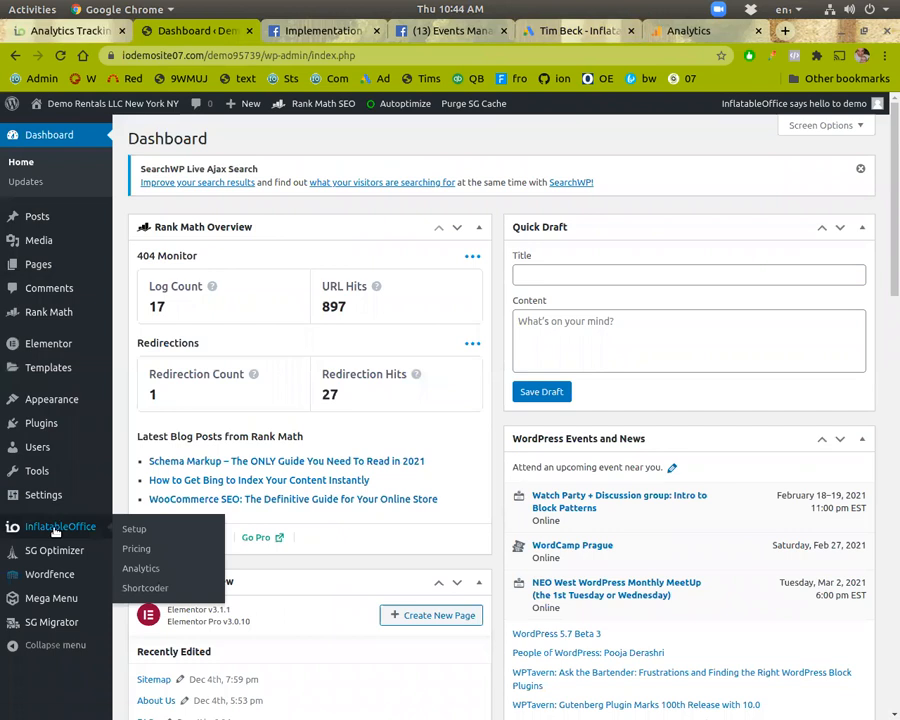
click(140, 568)
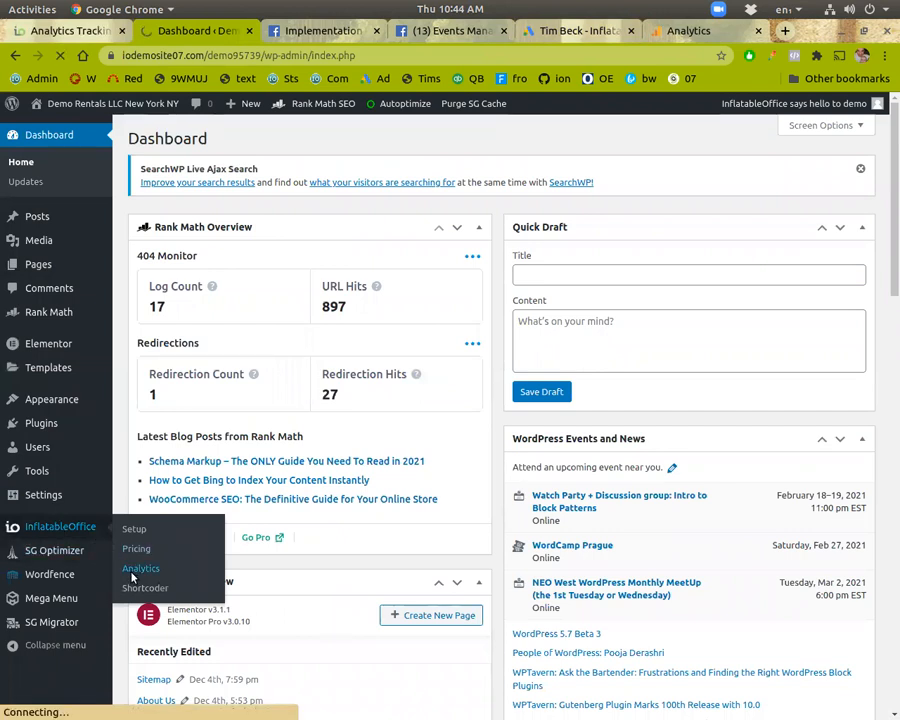
click(140, 568)
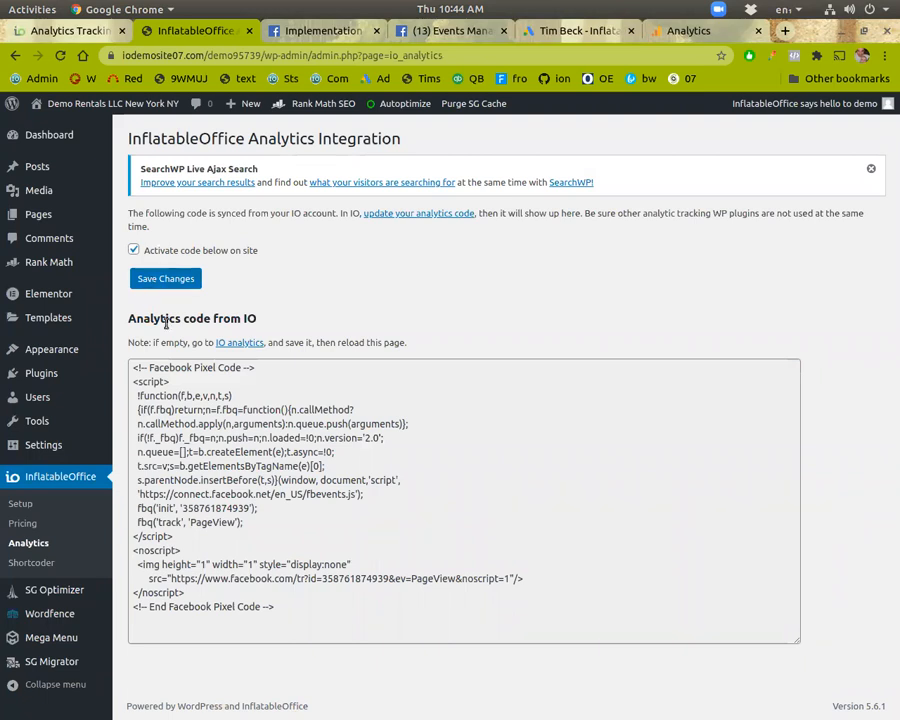
mouse_move(228, 608)
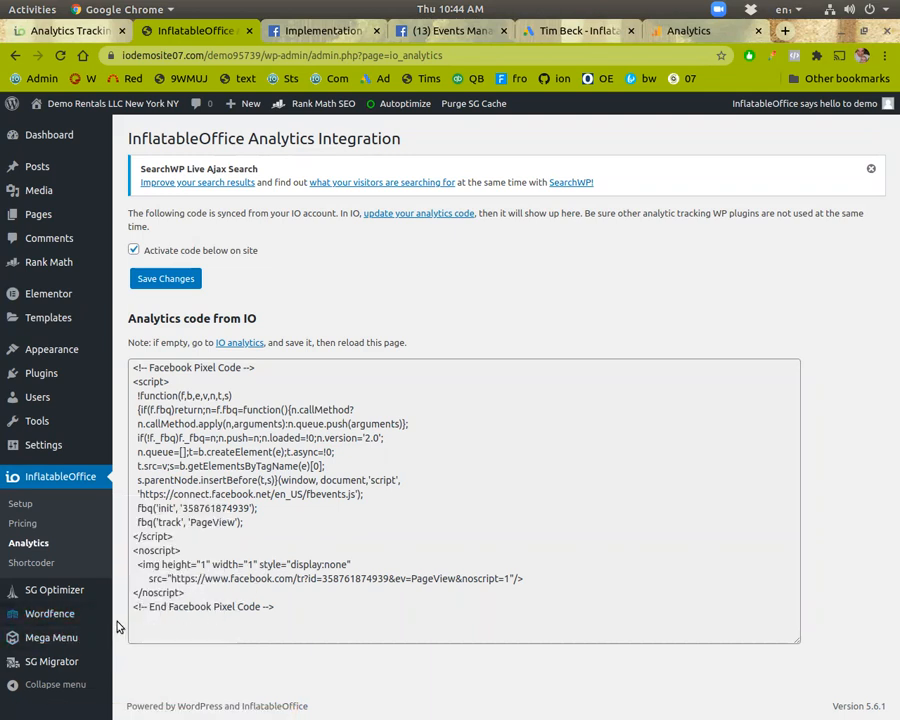
mouse_move(318, 350)
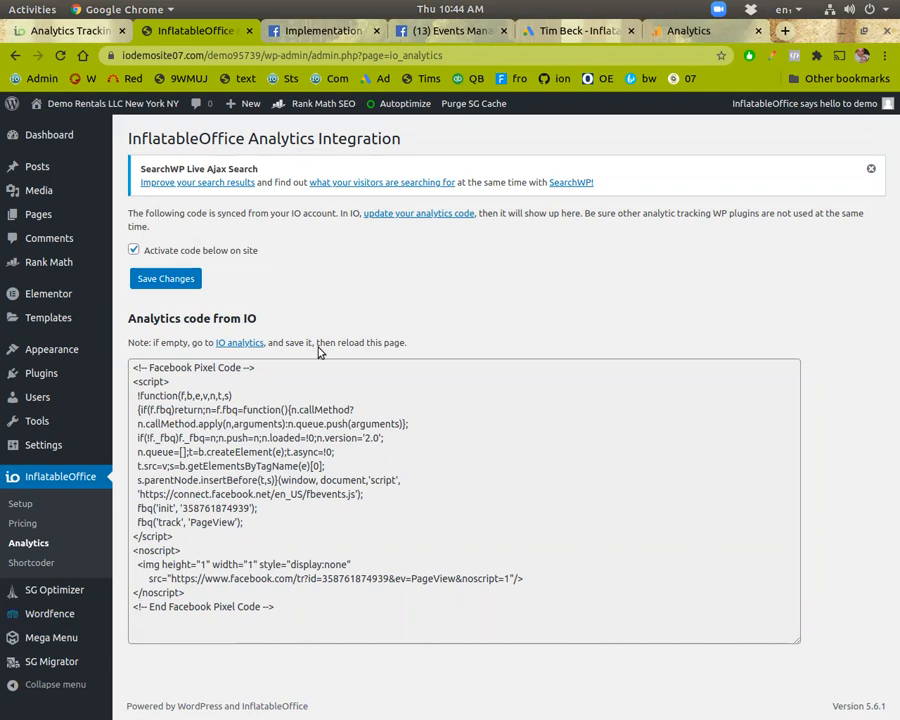